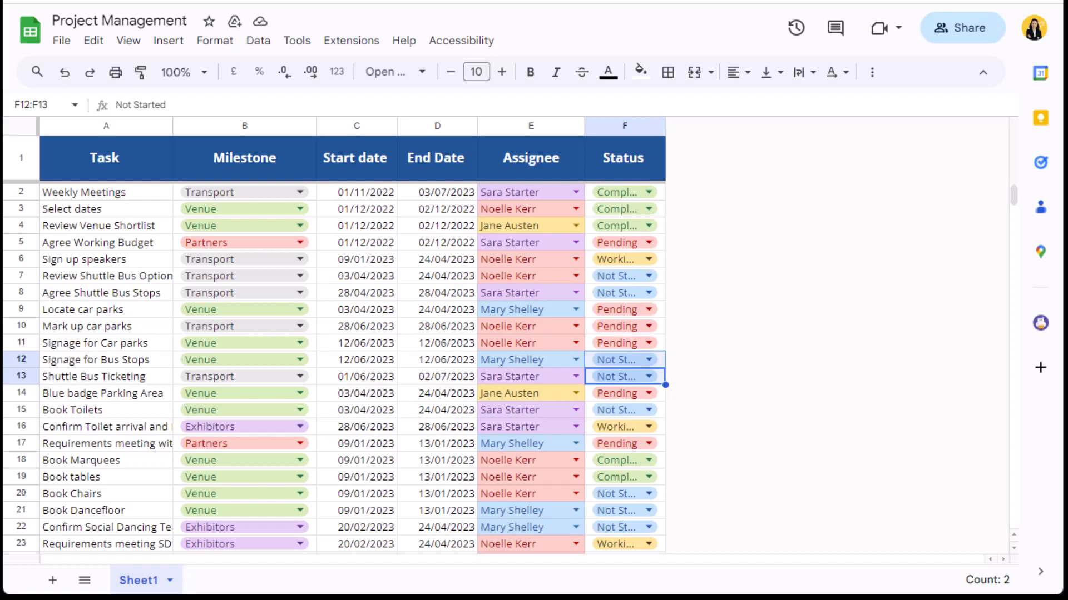
- Bring up the Insert menu to reach the Timeline option
left_click(167, 45)
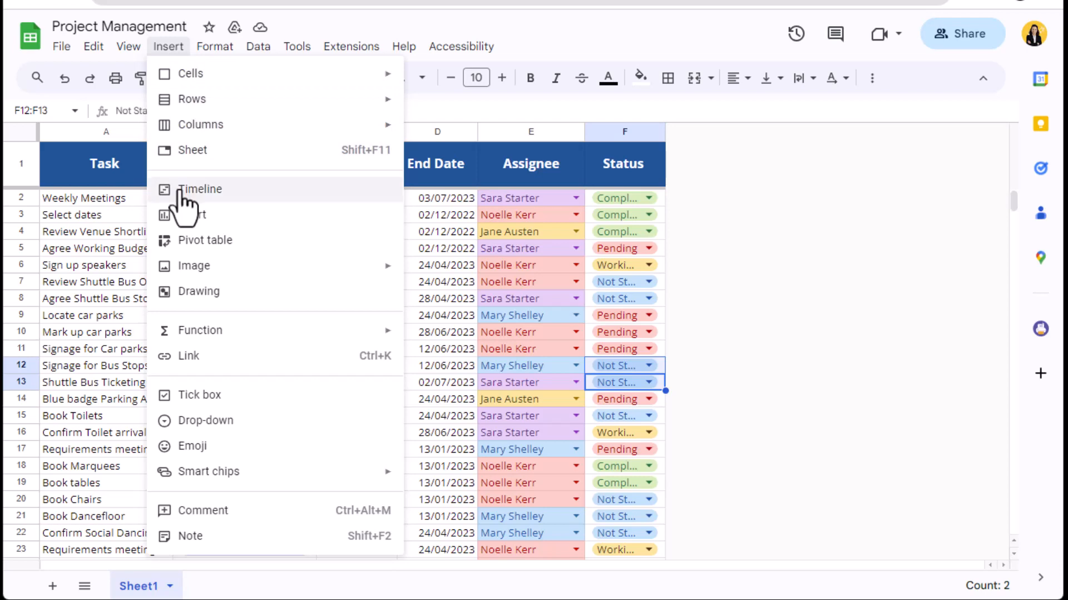
- Create a timeline from the data range Sheet1!A1:F999
left_click(200, 189)
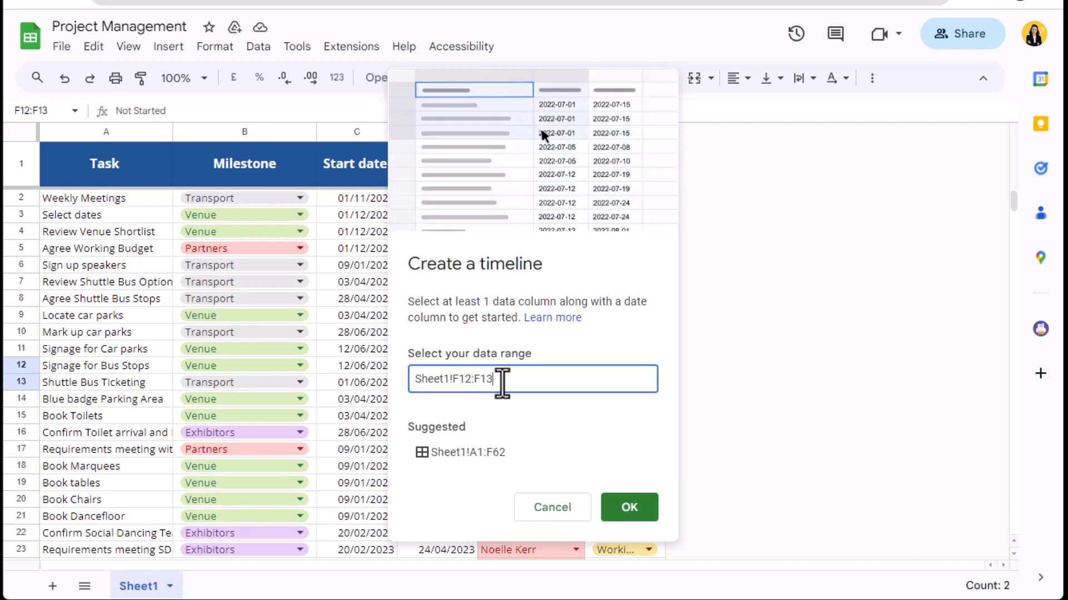
left_click(465, 452)
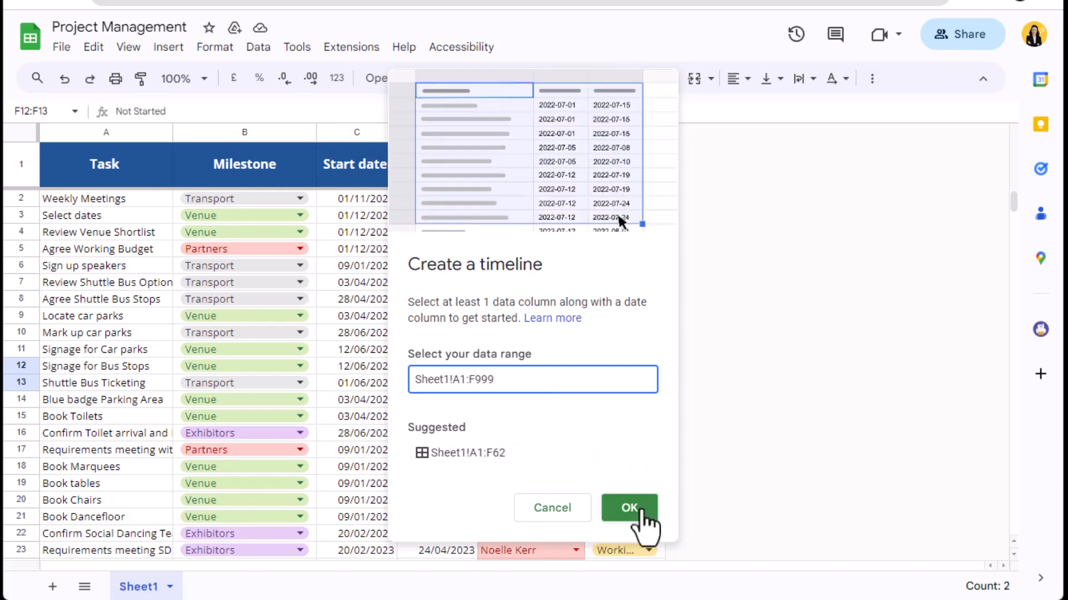
left_click(628, 508)
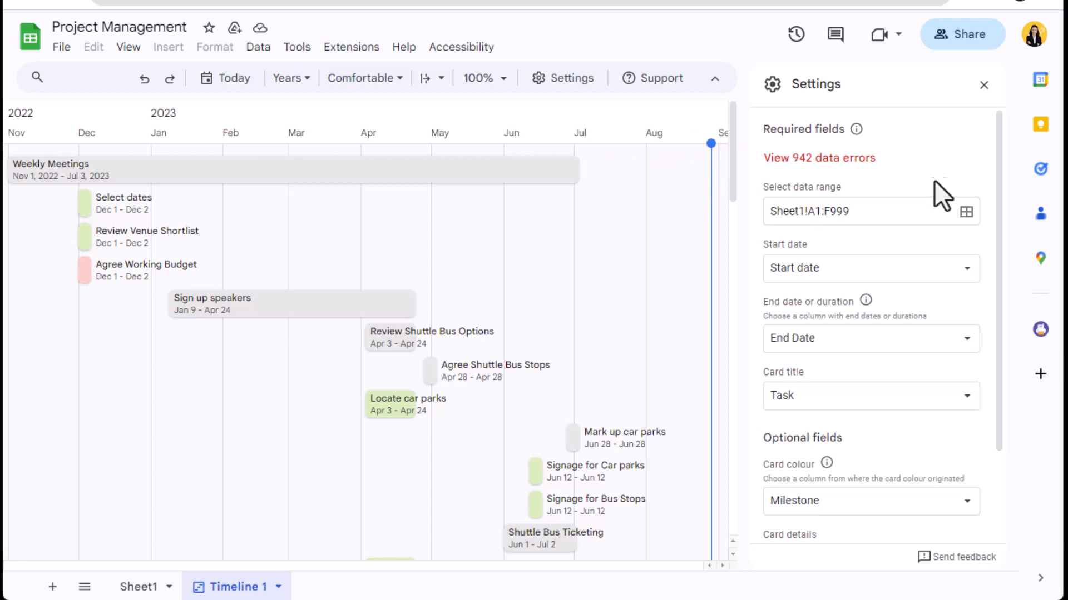
- Keep Start date as the timeline's start column in Settings
left_click(869, 267)
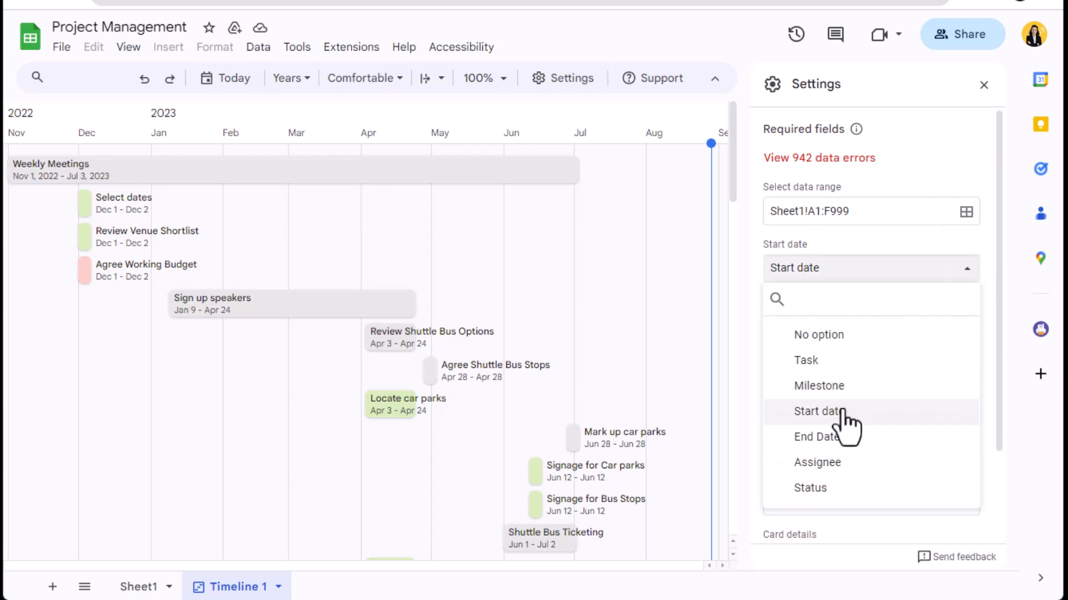
left_click(818, 411)
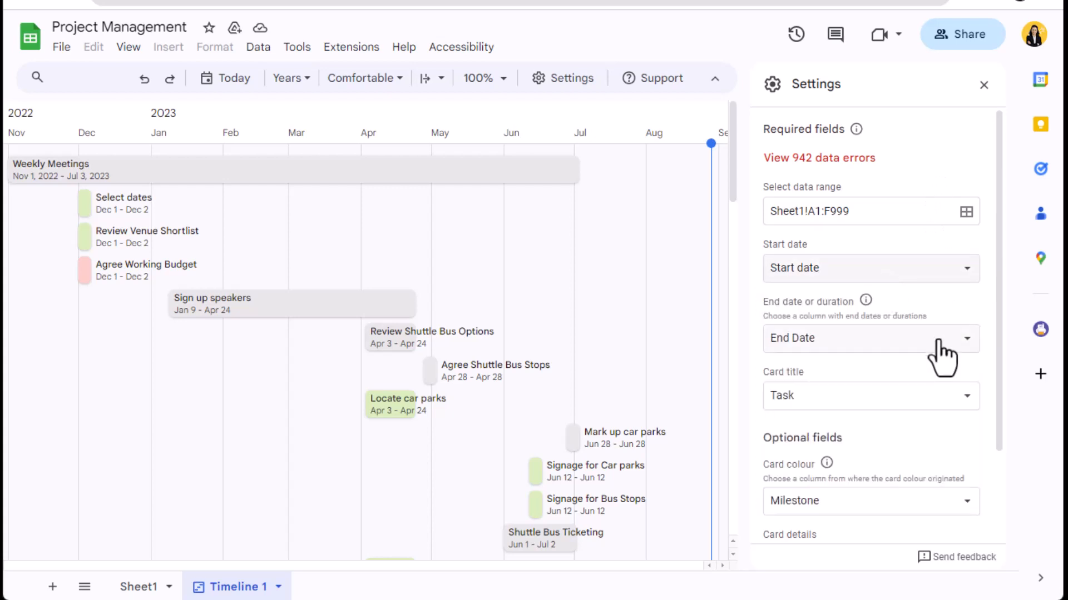
mouse_move(940, 415)
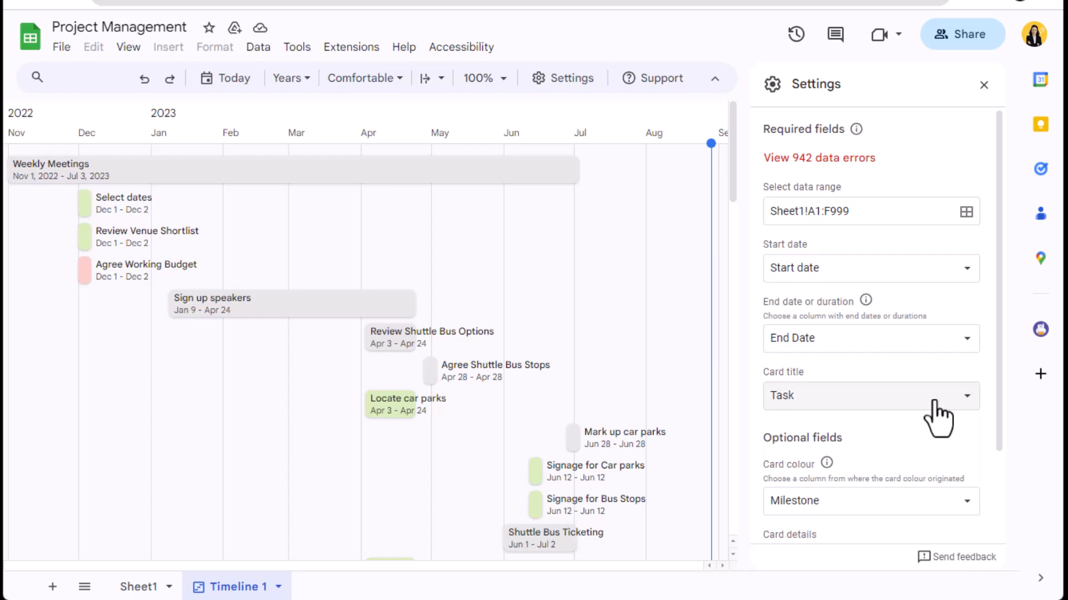
mouse_move(852, 272)
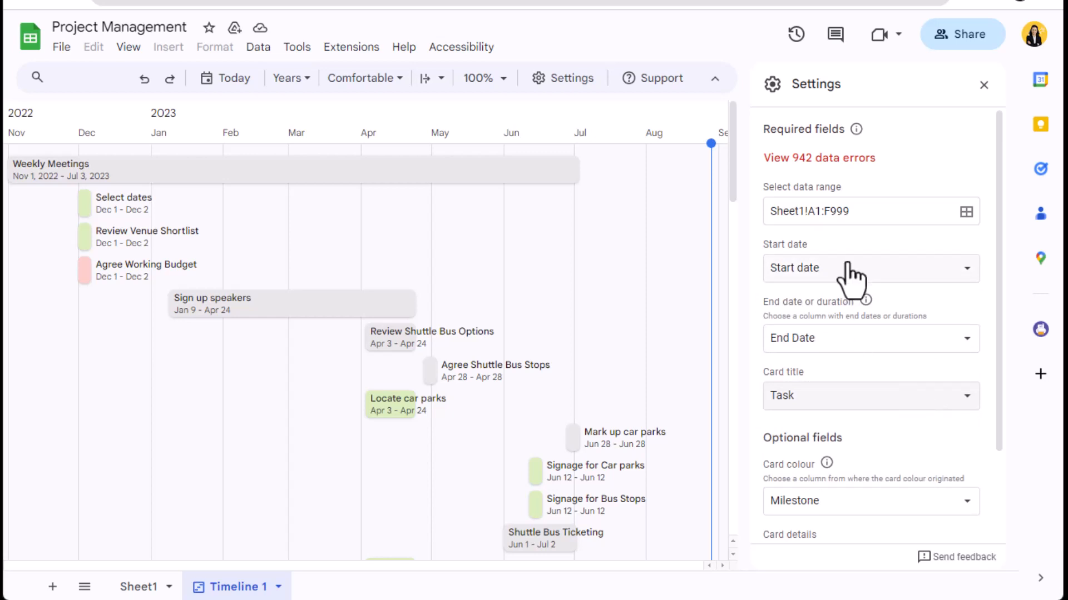
mouse_move(24, 197)
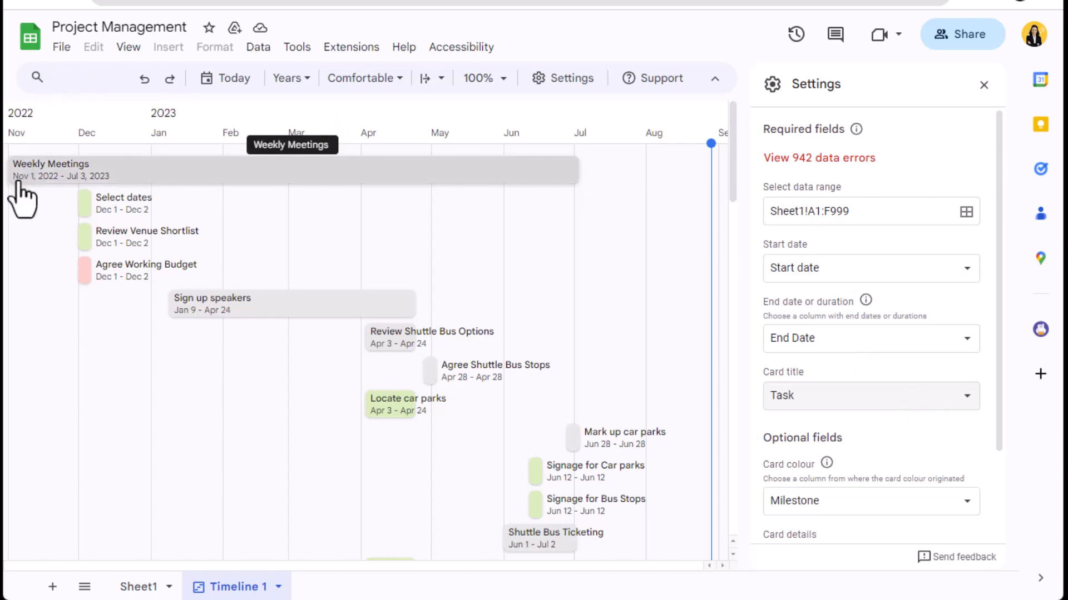
mouse_move(293, 262)
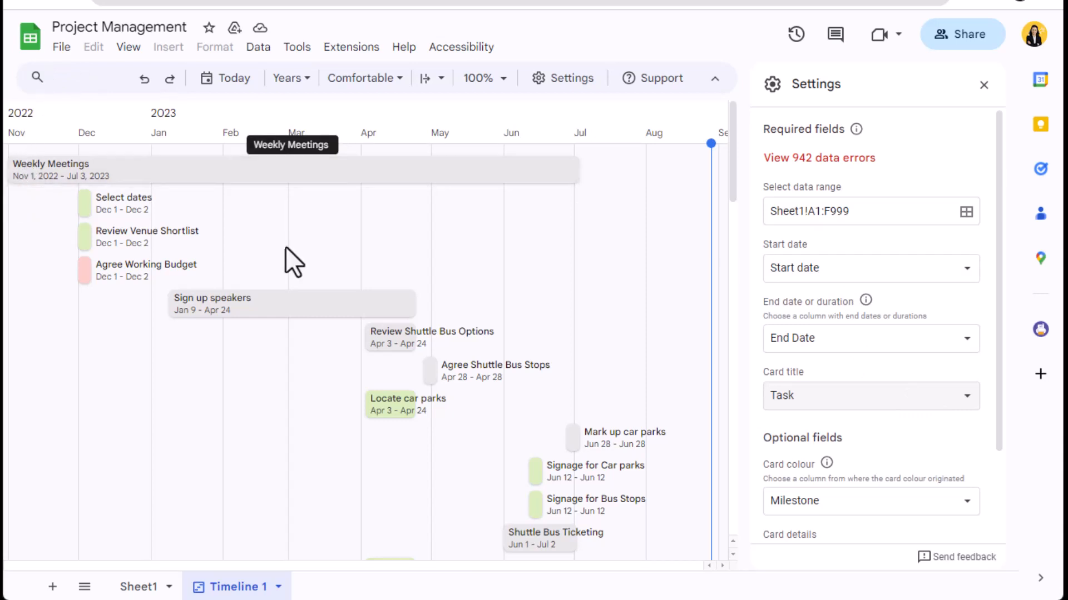
scroll("down", 3)
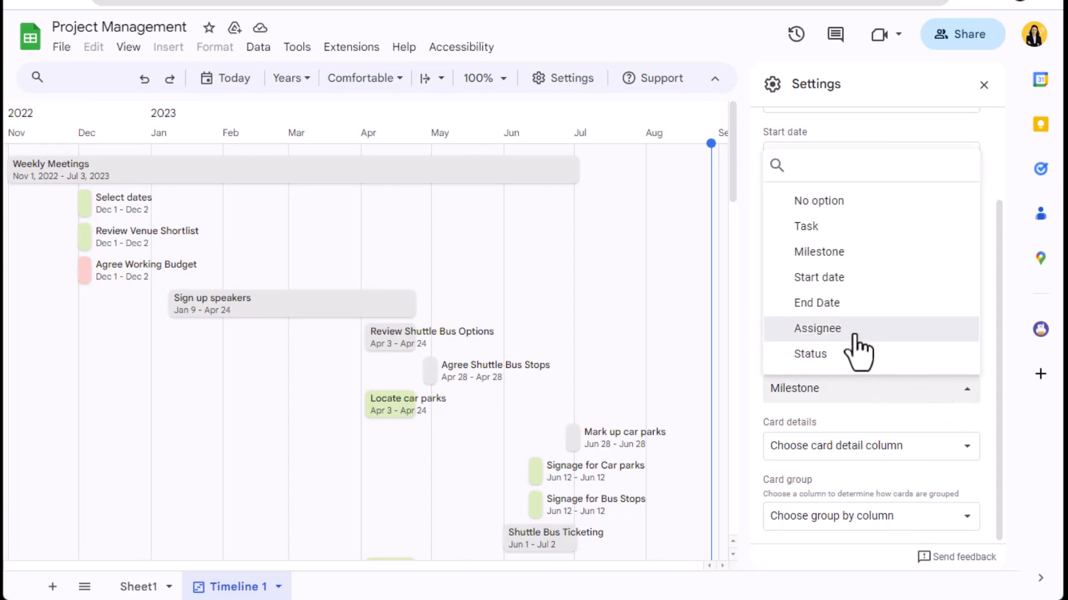
- Colour the cards by Assignee, then by Status, and reach the card details choices
left_click(817, 328)
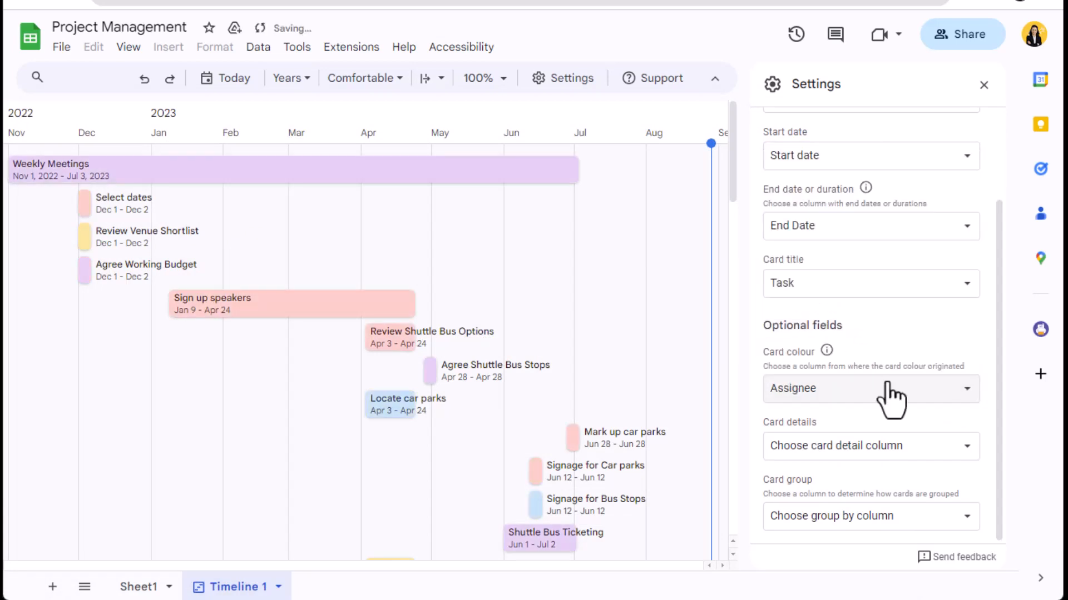
left_click(870, 389)
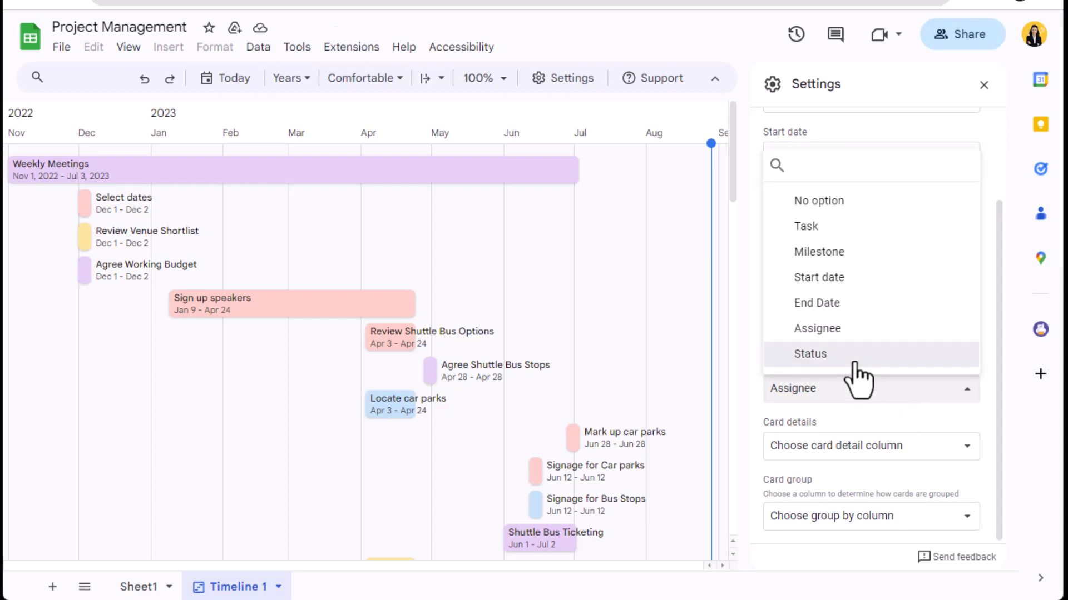
left_click(809, 353)
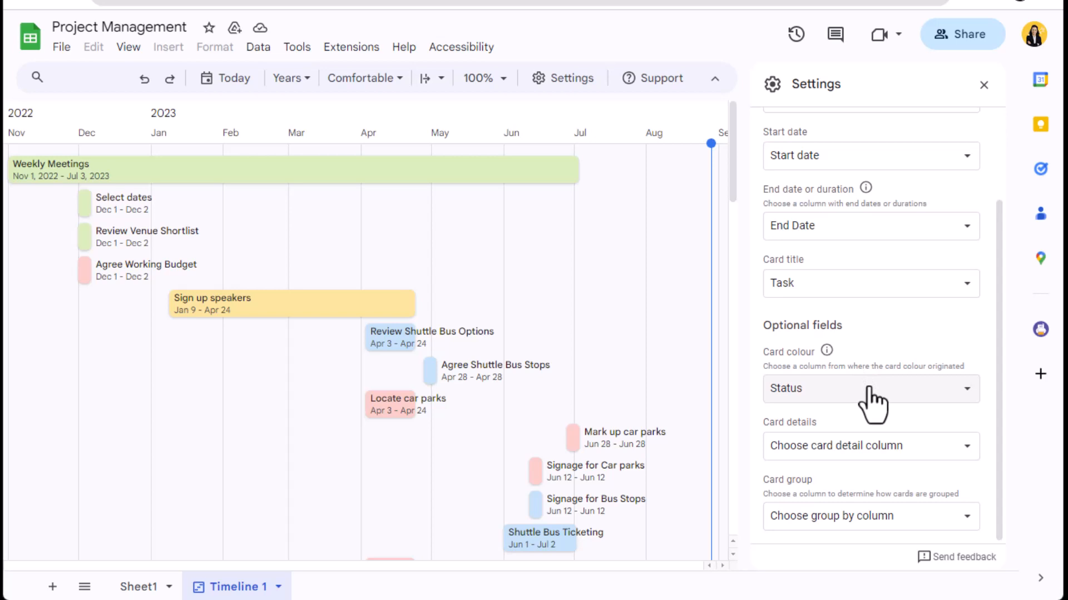
left_click(868, 389)
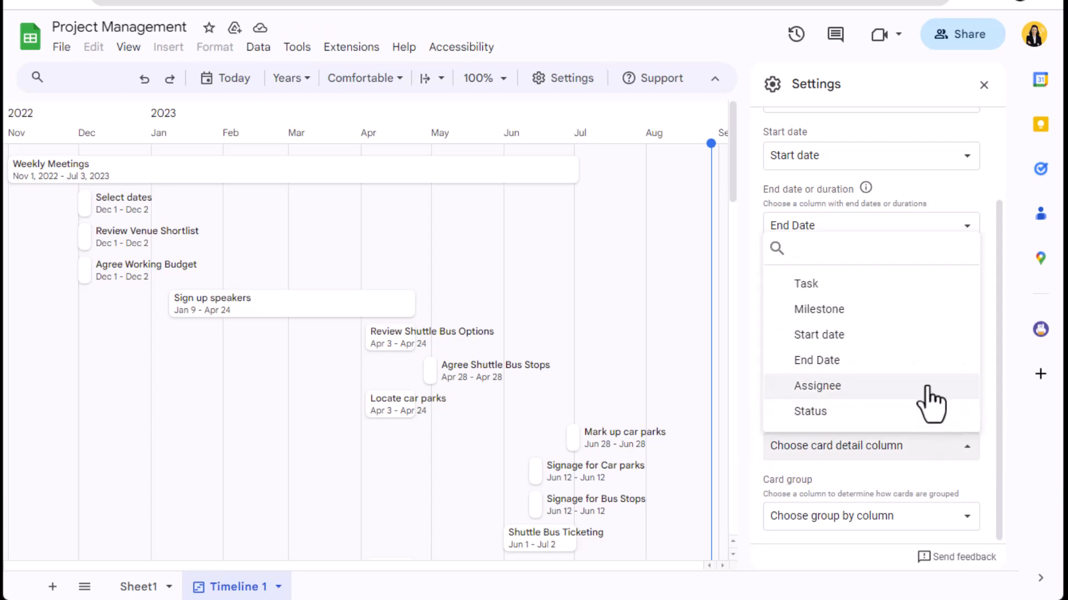
- Show Assignee as the card detail, then switch it to Status
left_click(816, 386)
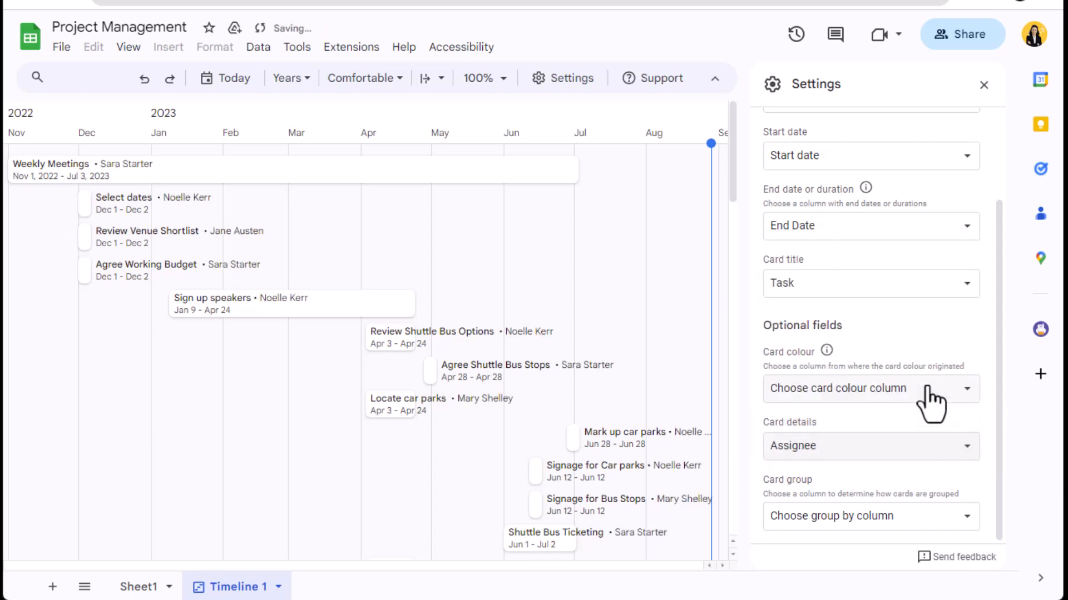
left_click(870, 446)
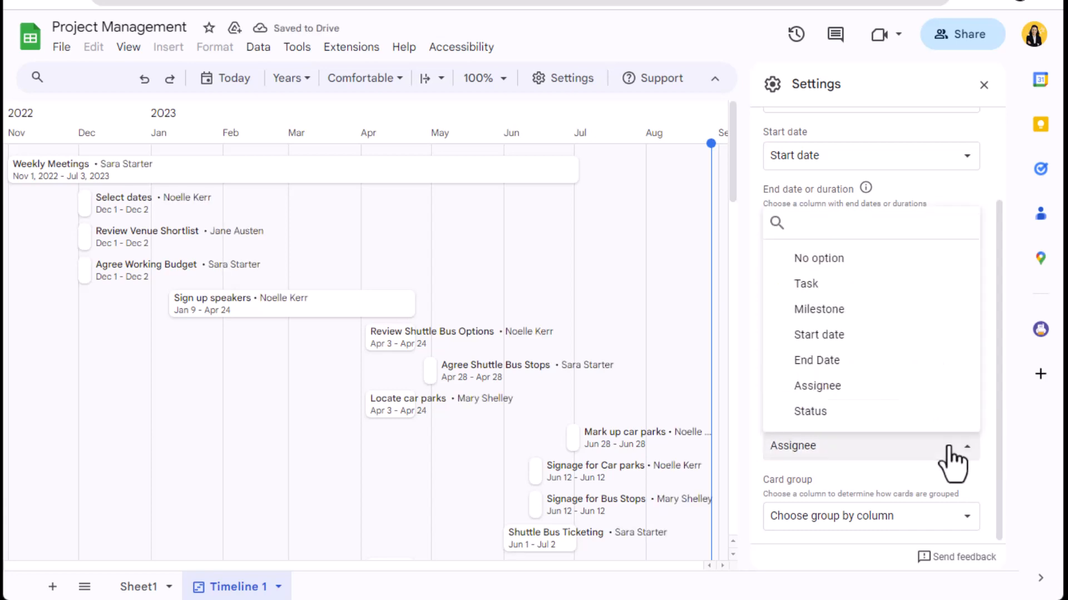
left_click(816, 361)
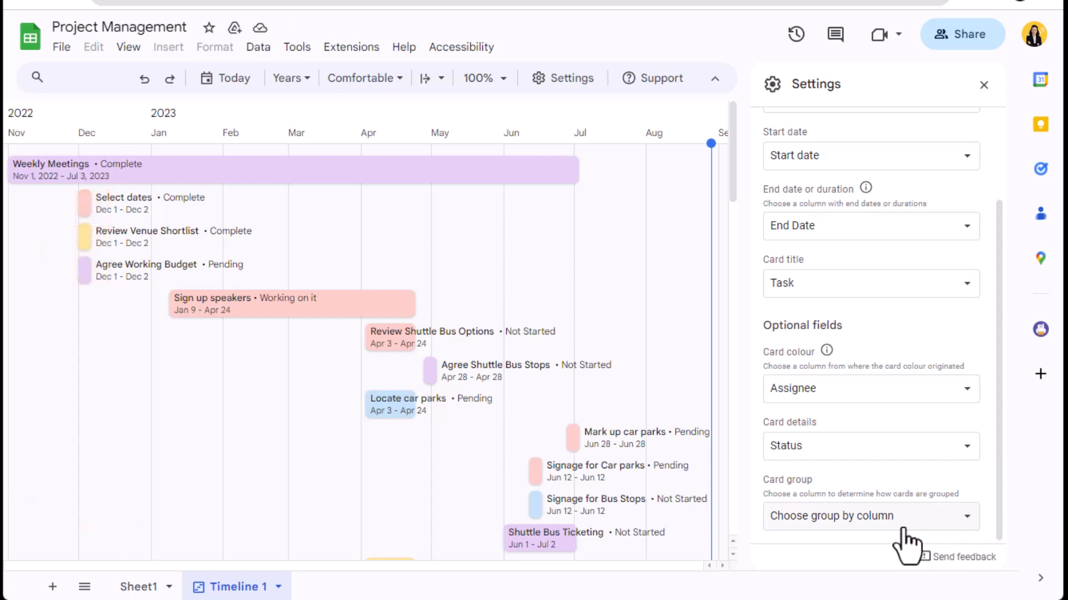
- Group the timeline cards by Milestone
left_click(871, 515)
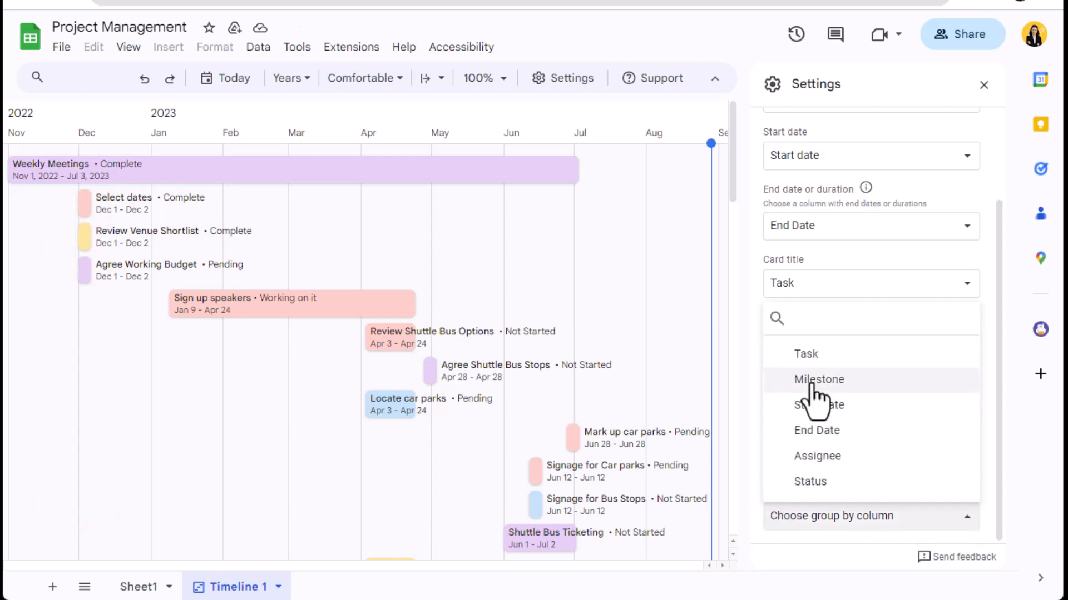
left_click(818, 379)
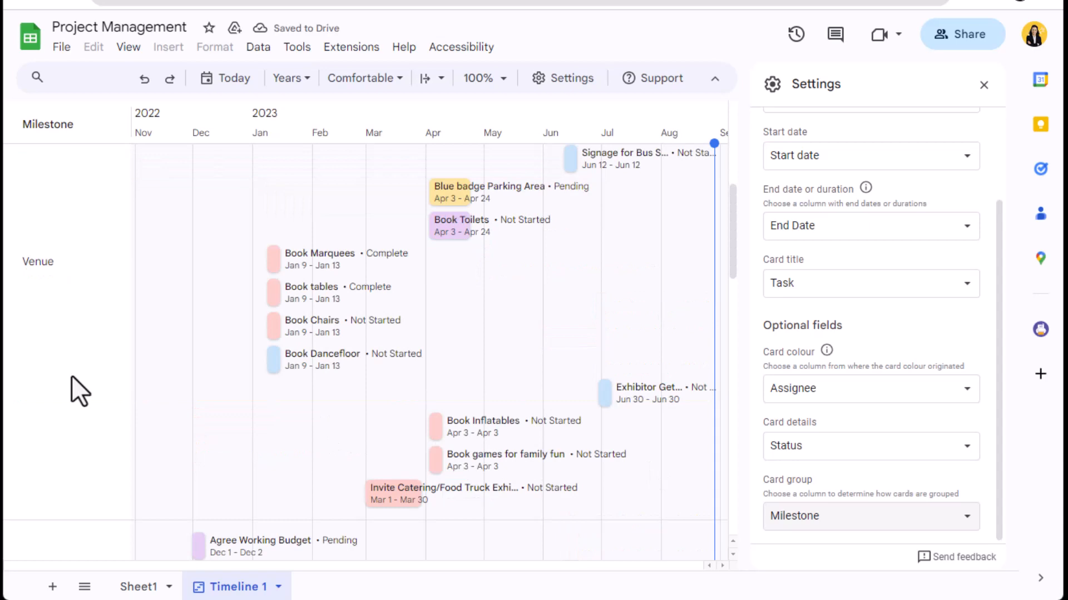
- Close Settings and view the Select dates task's card details
left_click(869, 516)
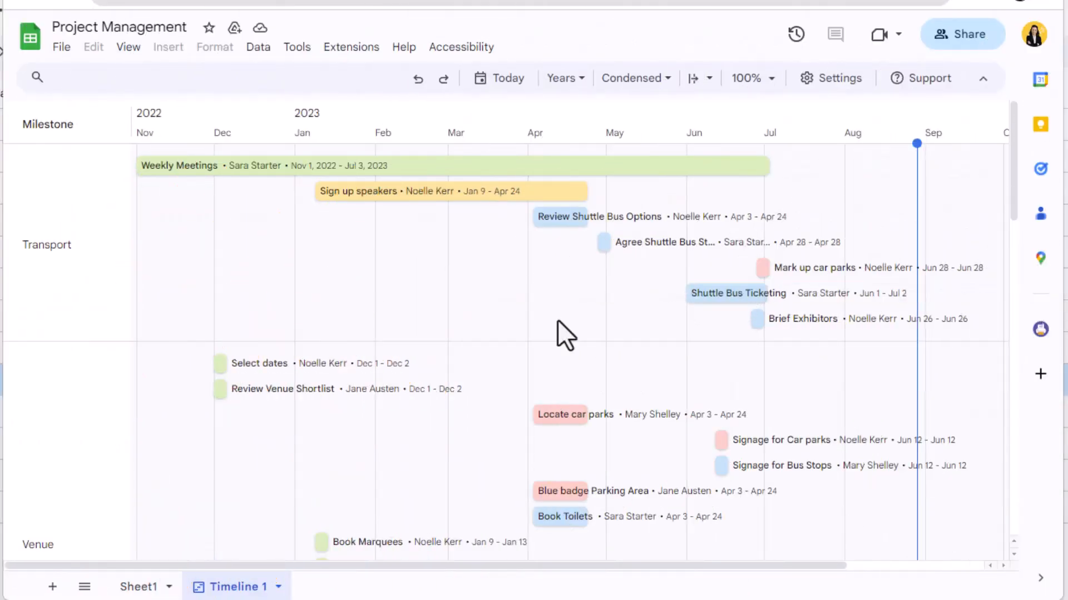
mouse_move(211, 398)
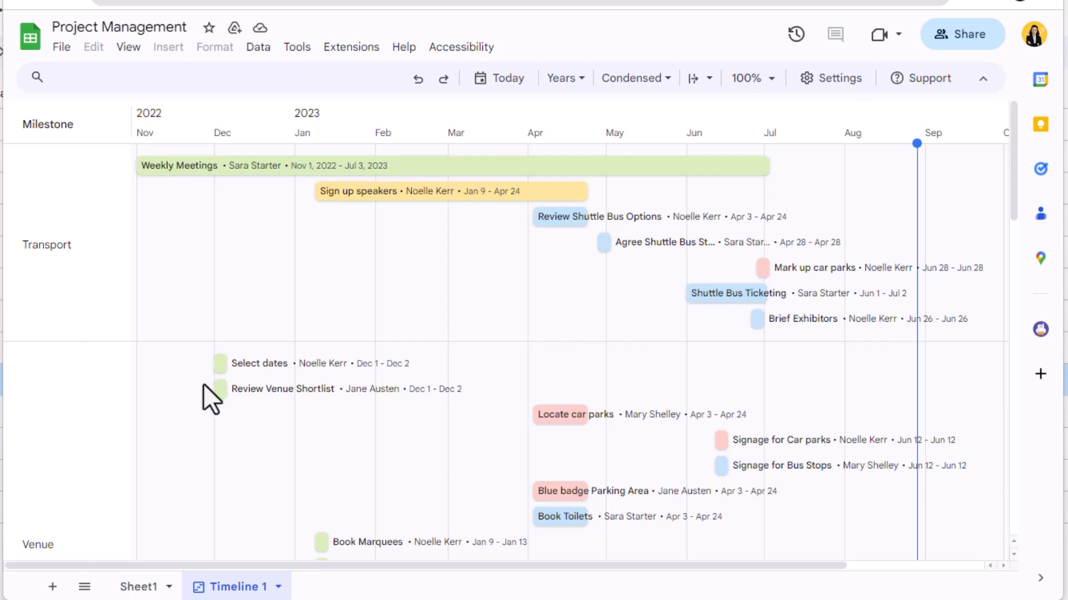
left_click(219, 363)
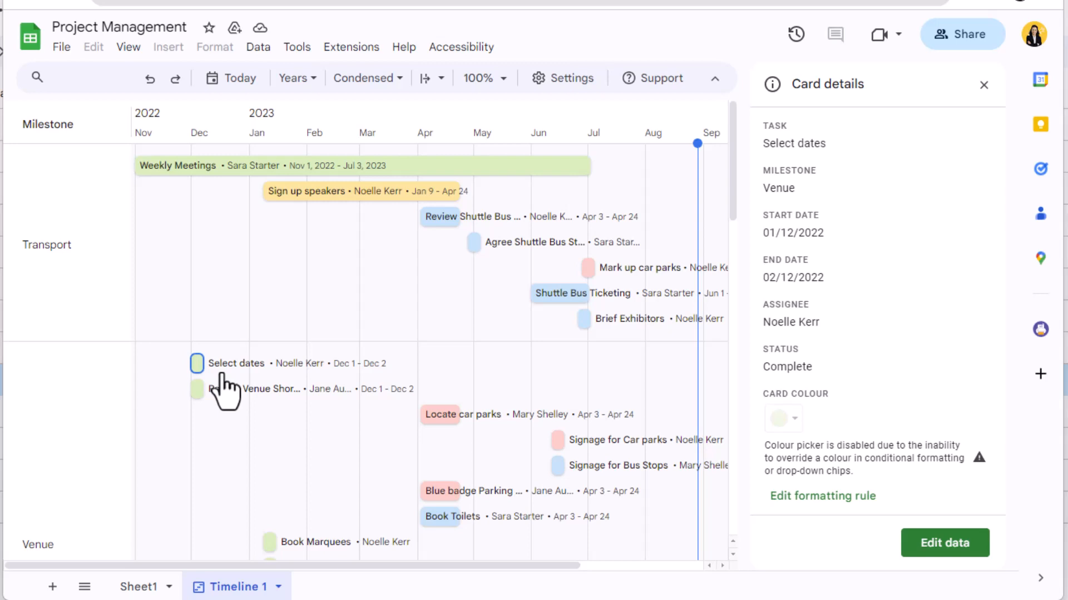
mouse_move(1038, 160)
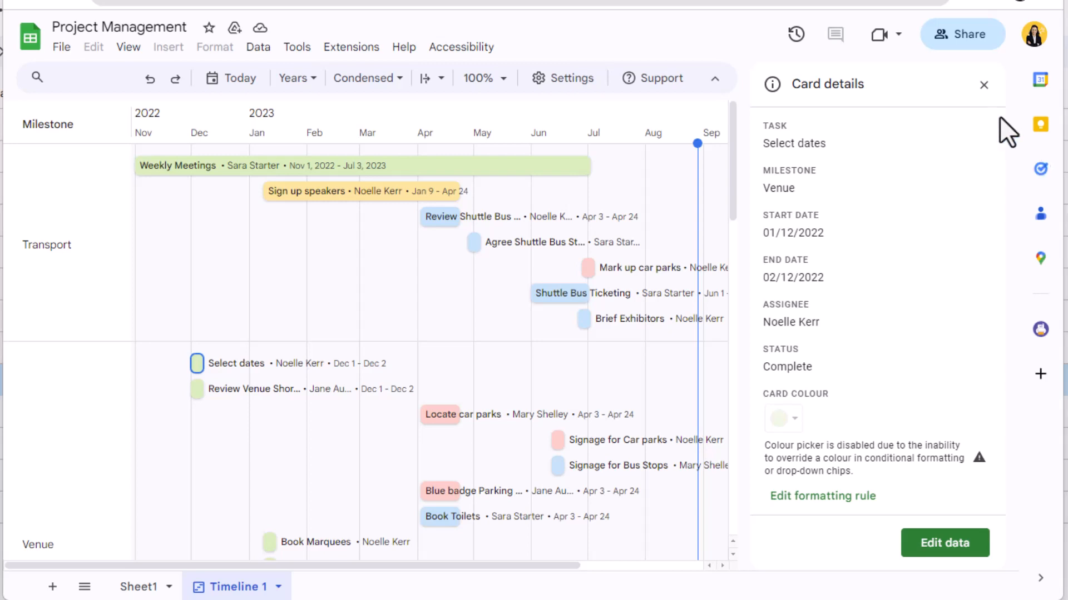
- Close the card details and set the timescale to Days, then Weeks
left_click(983, 84)
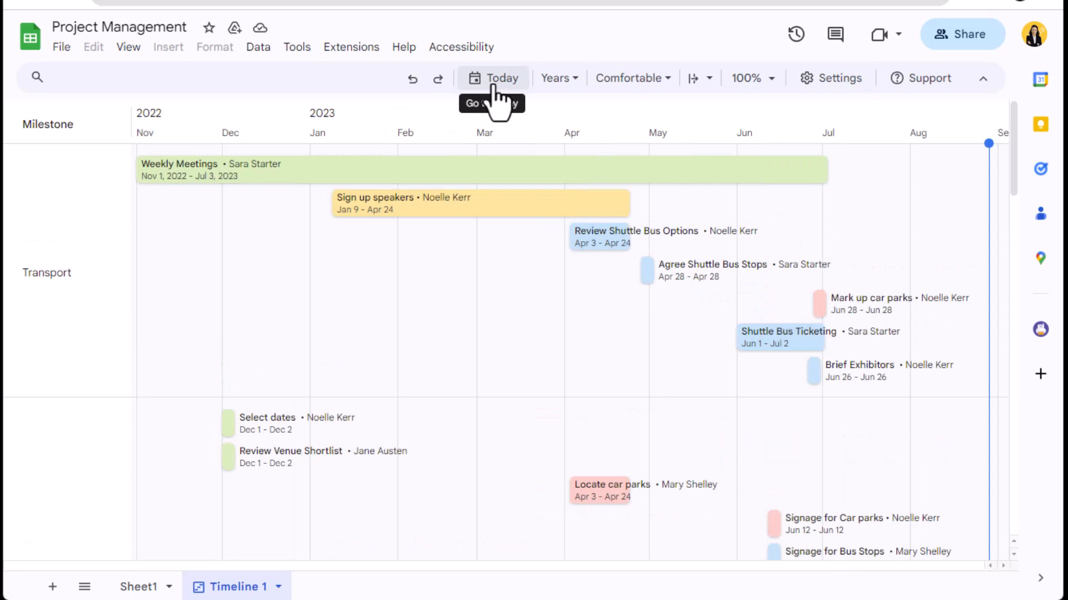
left_click(555, 78)
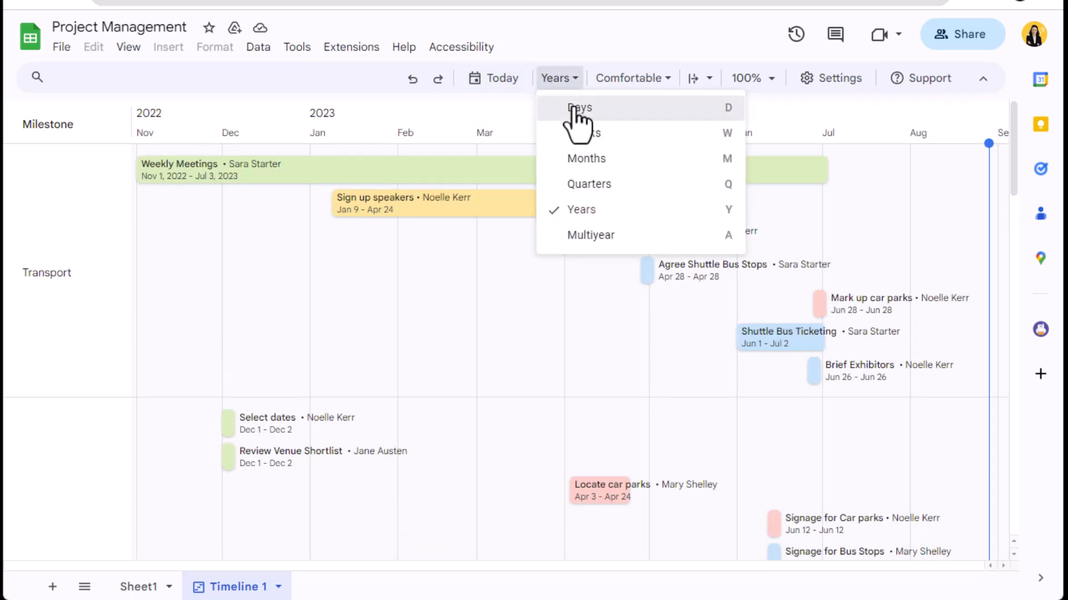
left_click(579, 107)
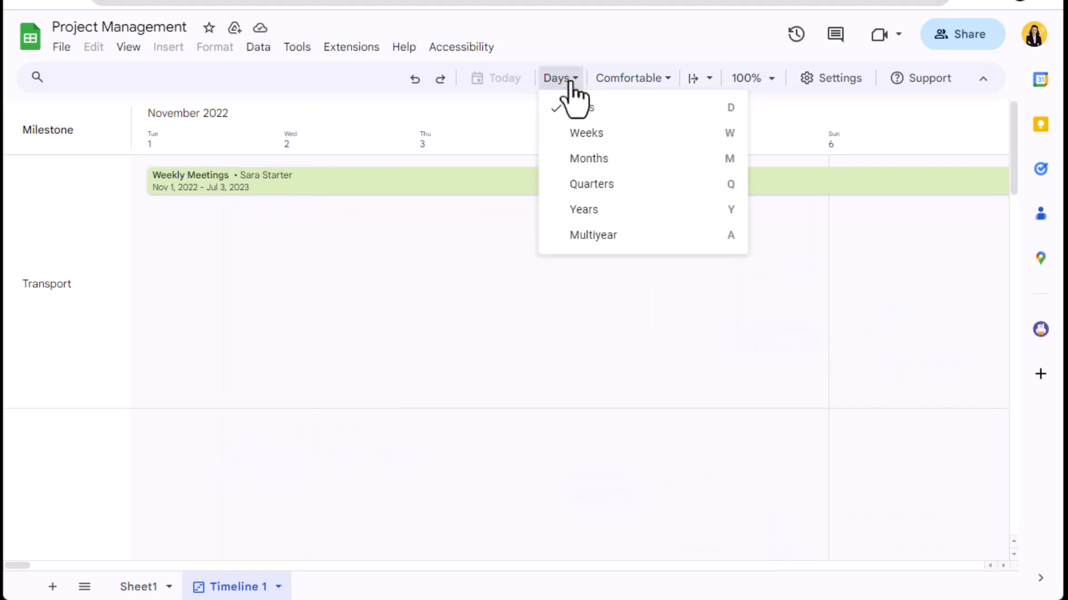
left_click(585, 133)
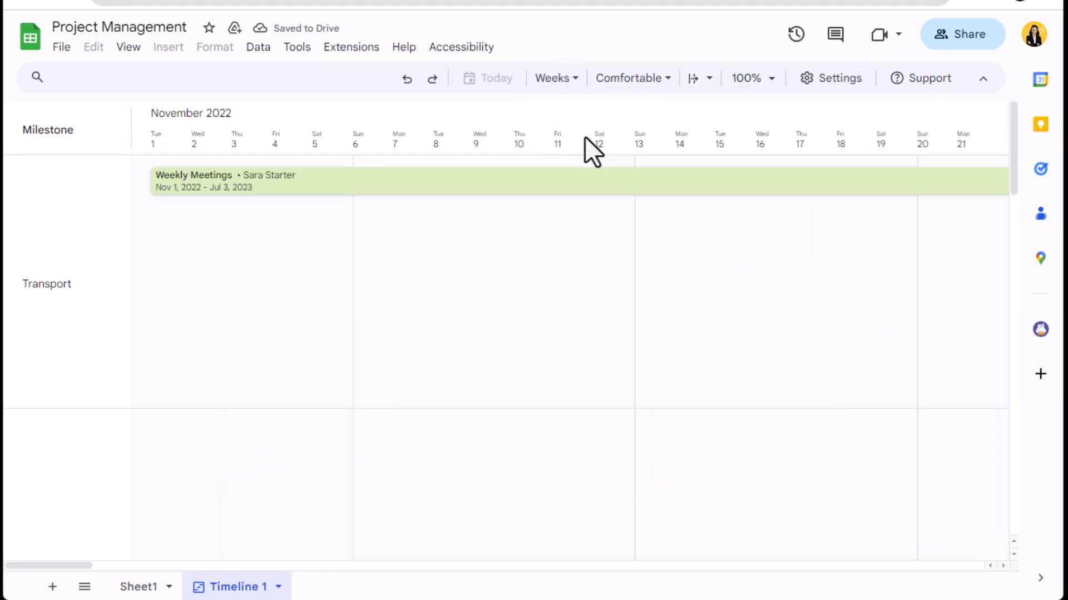
- Show the timeline by Years with condensed card spacing
left_click(553, 78)
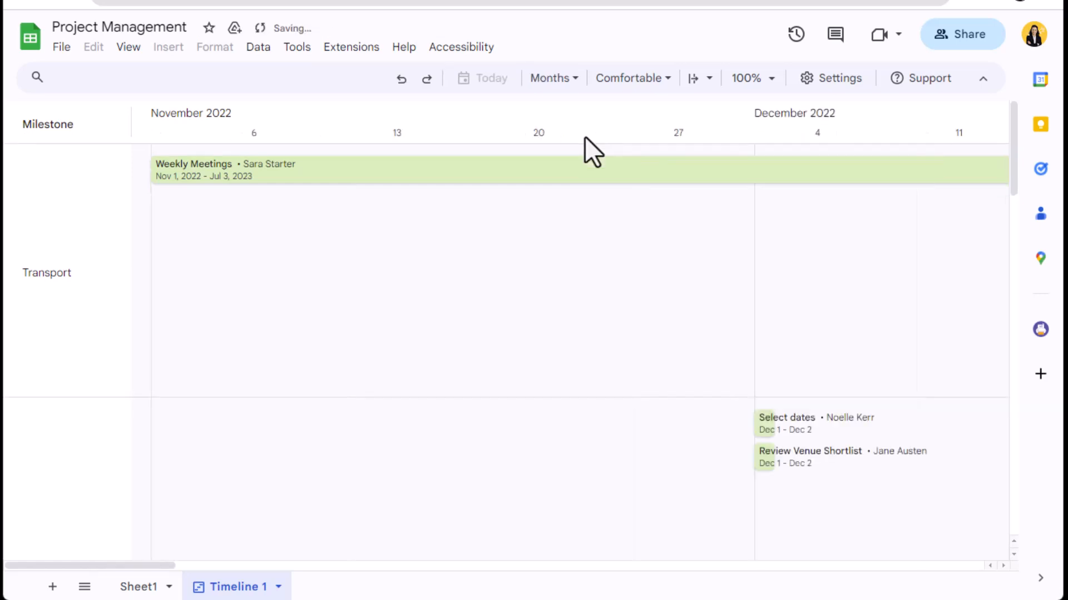
left_click(552, 78)
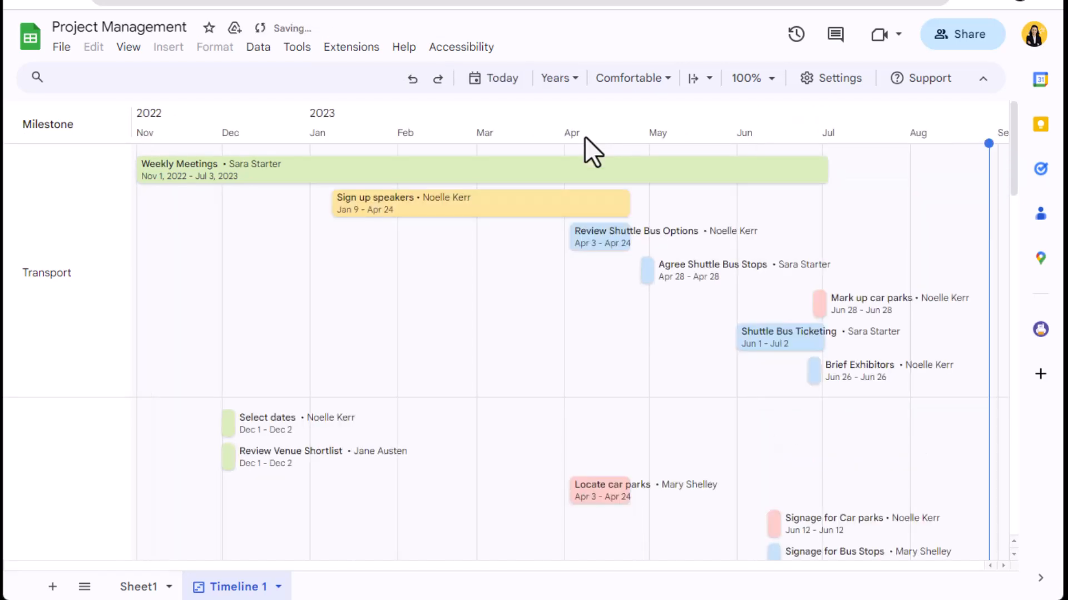
left_click(628, 78)
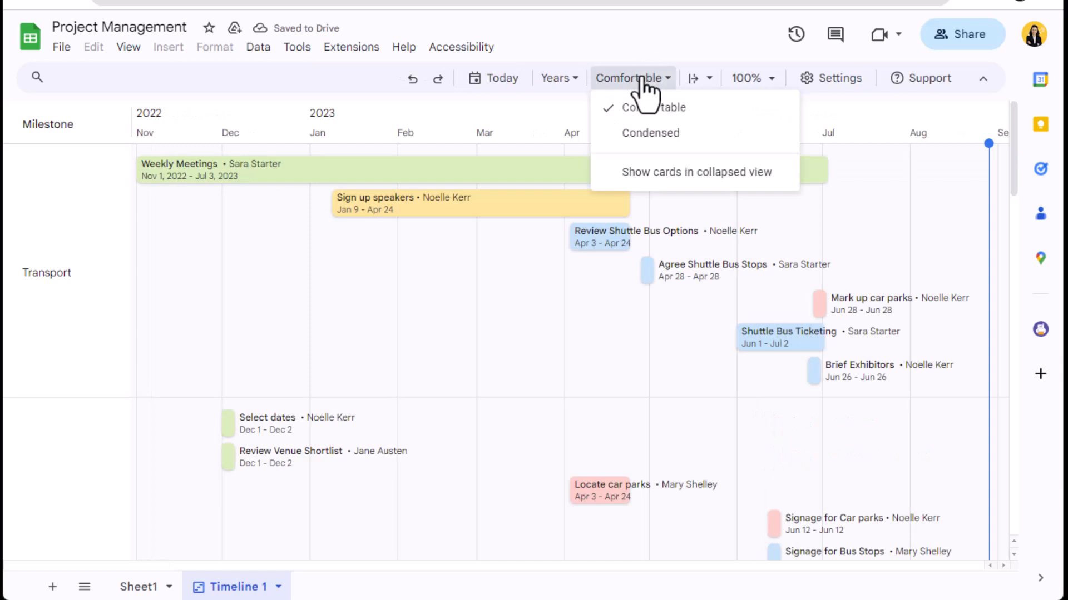
left_click(649, 133)
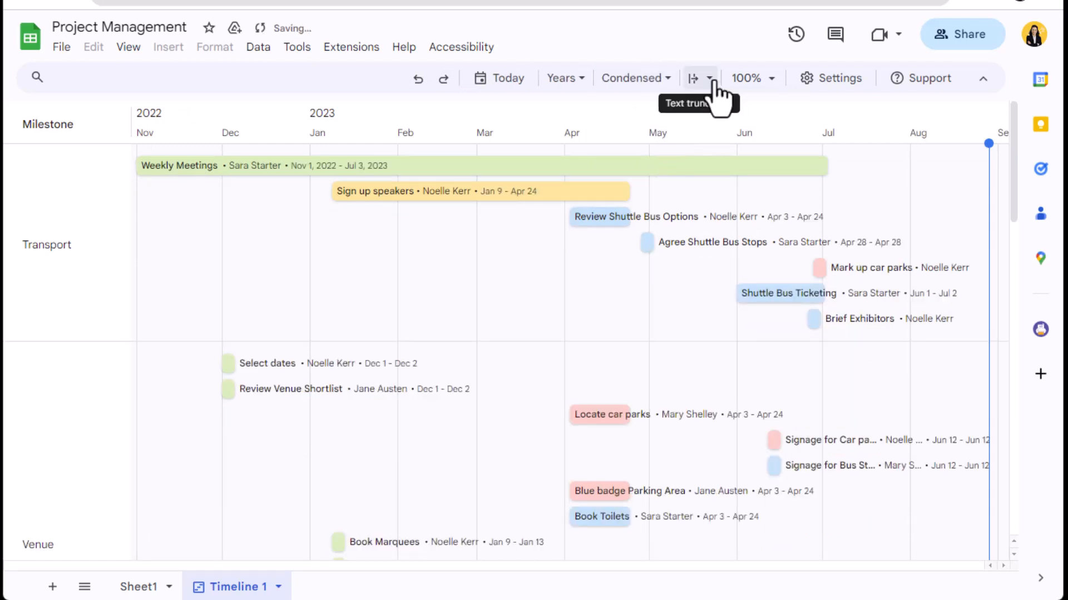
- Try Text truncation for long labels, then restore Text overflow
left_click(709, 78)
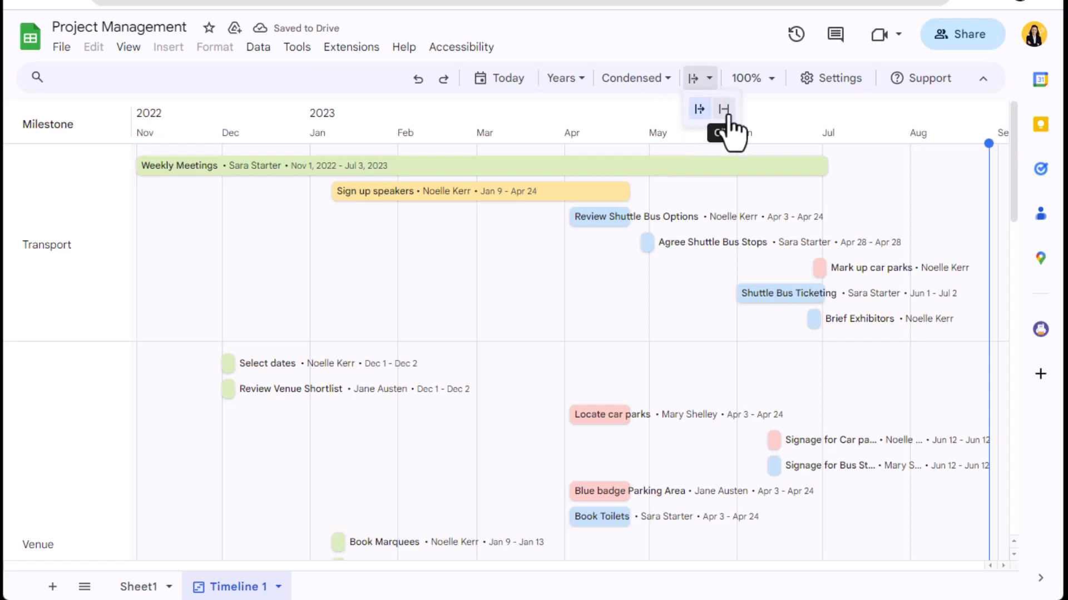
left_click(724, 109)
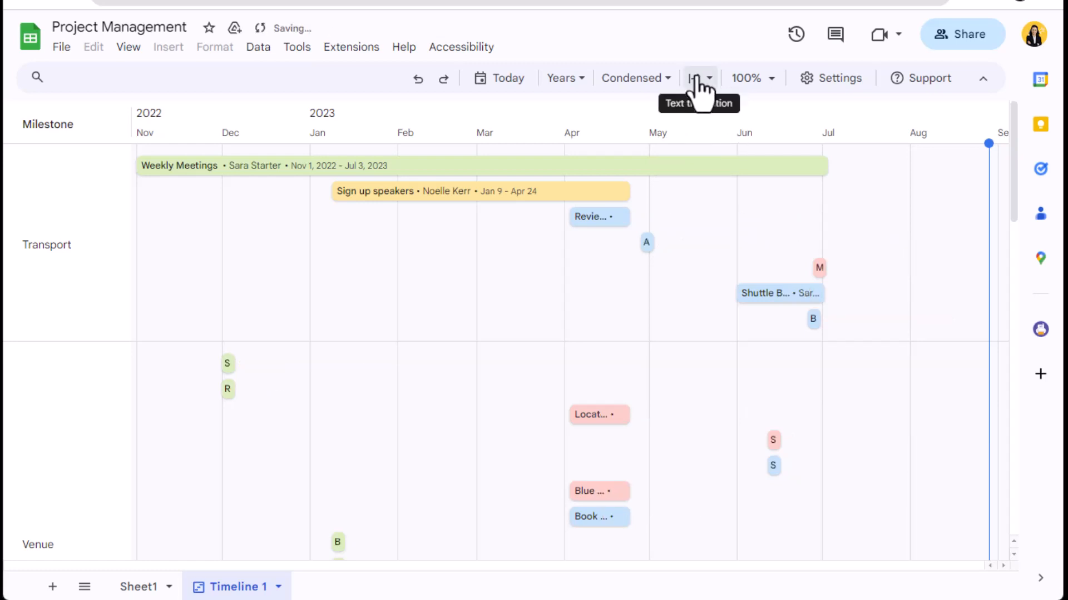
left_click(700, 78)
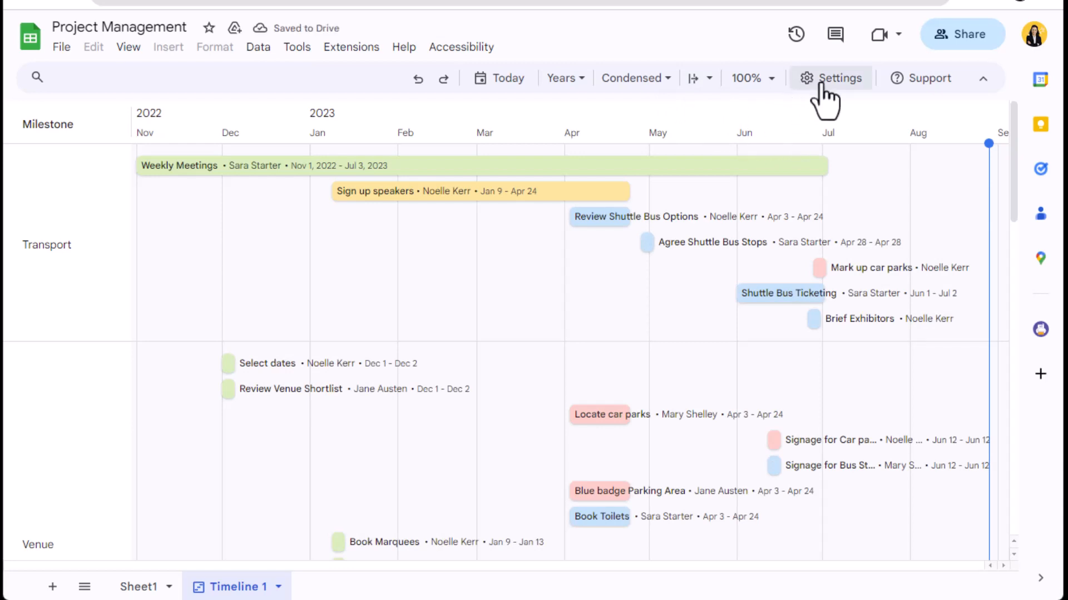
- Review the timeline card field settings, then bring up the File menu
left_click(830, 78)
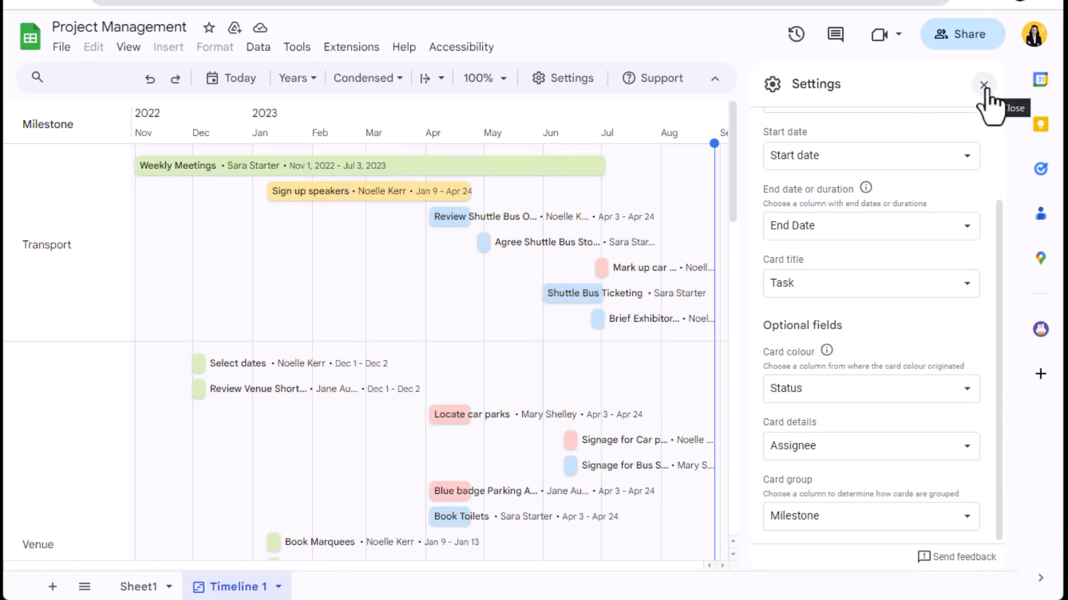
left_click(983, 84)
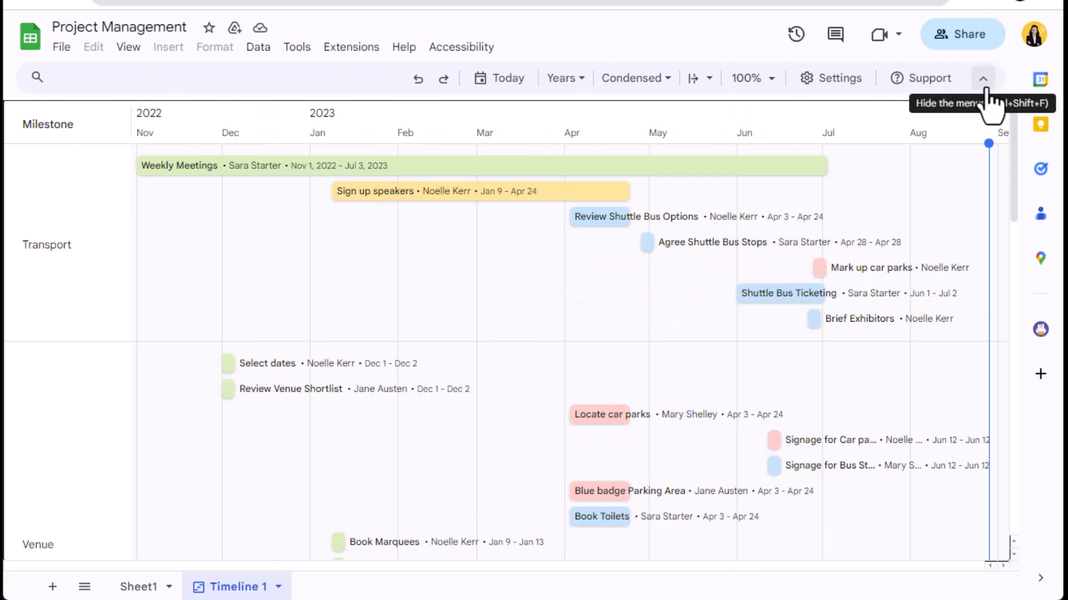
left_click(61, 46)
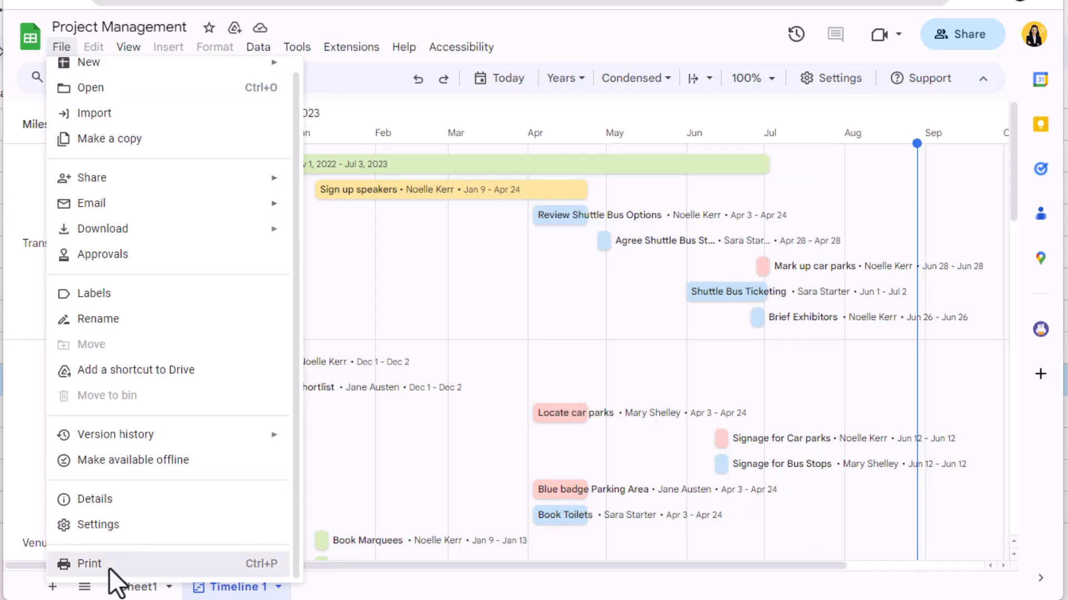
- Preview the timeline printing on one landscape A4 page, then cancel without printing
left_click(89, 564)
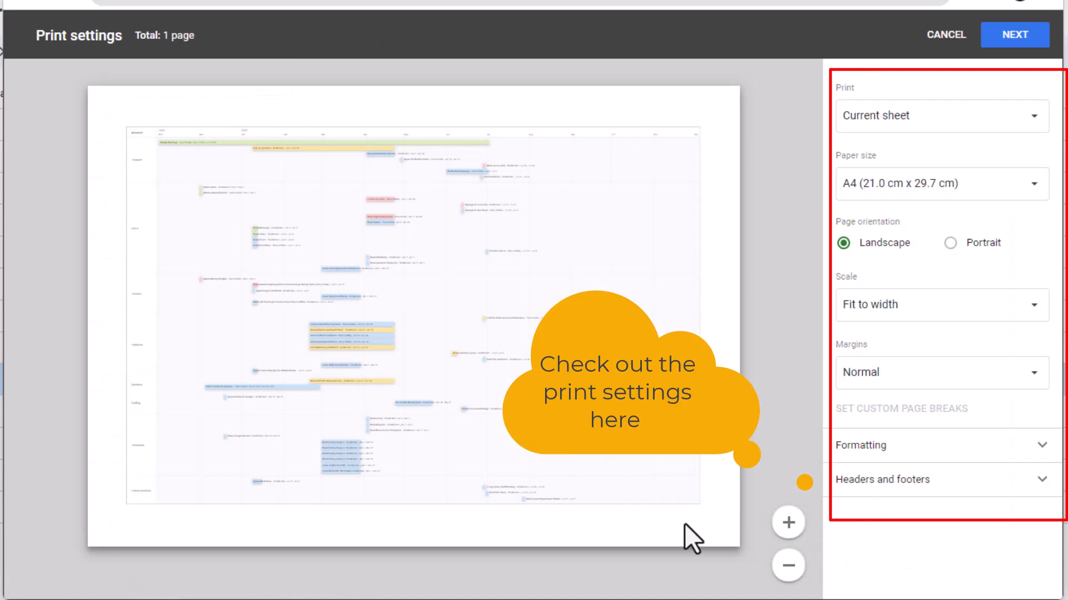
left_click(944, 34)
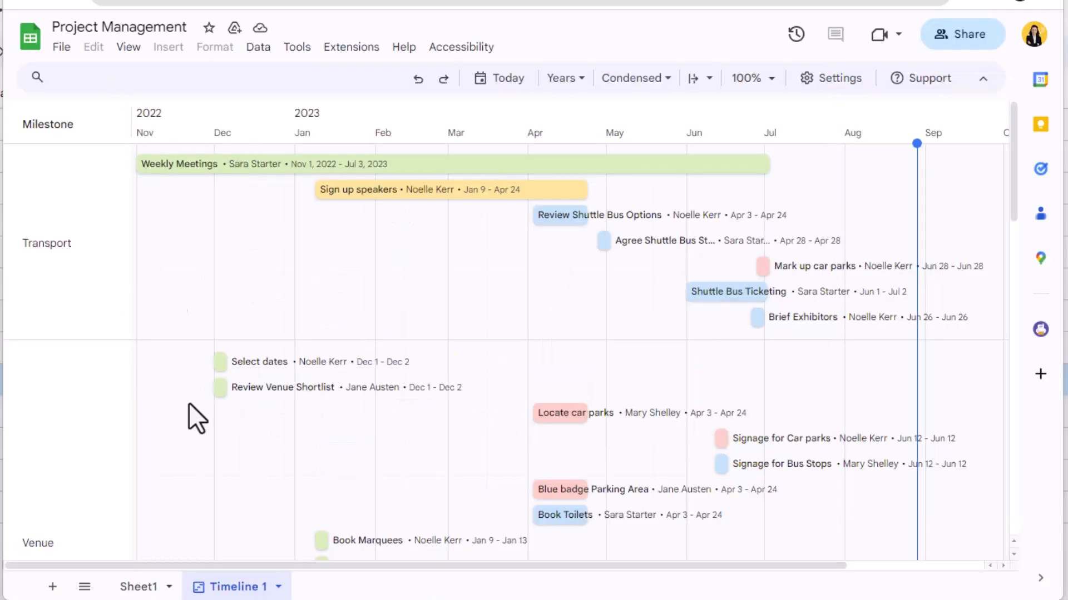
left_click(61, 46)
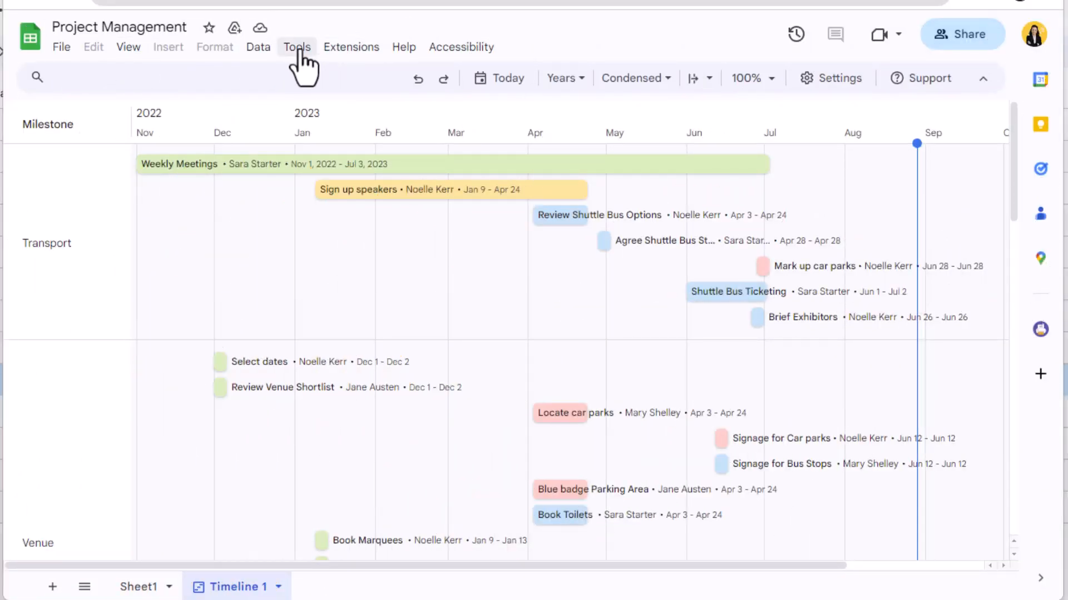
- Set edit notifications to email straight away when any changes are made, and save
left_click(297, 46)
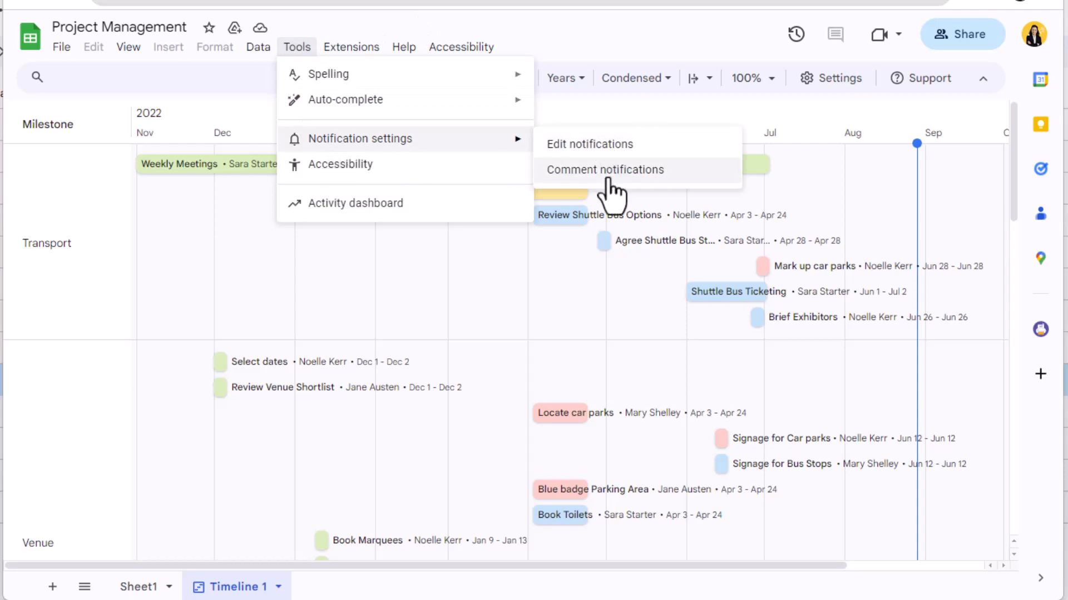
left_click(604, 169)
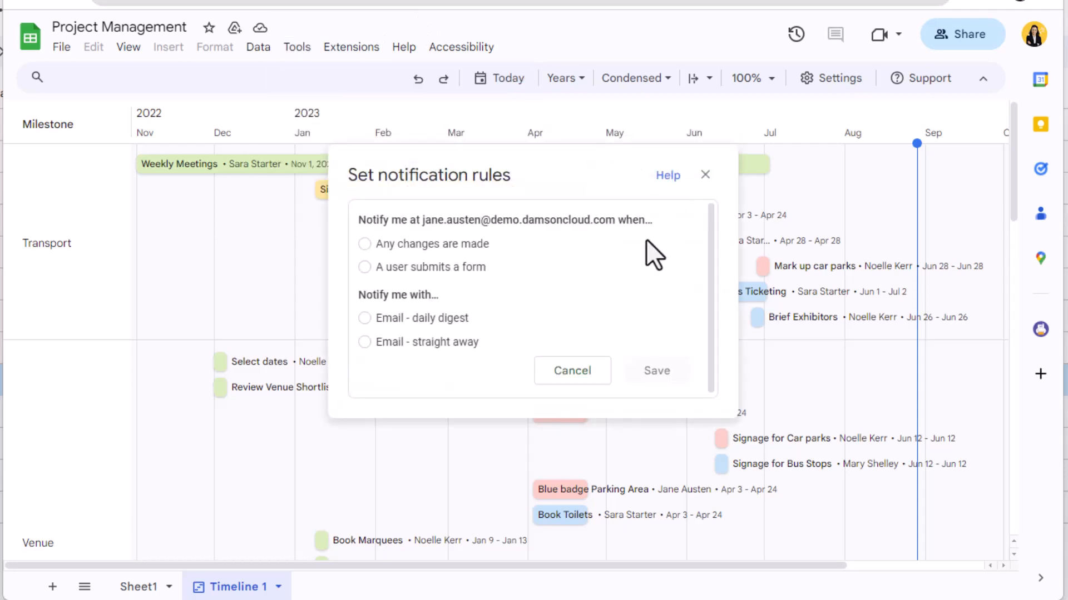
mouse_move(634, 262)
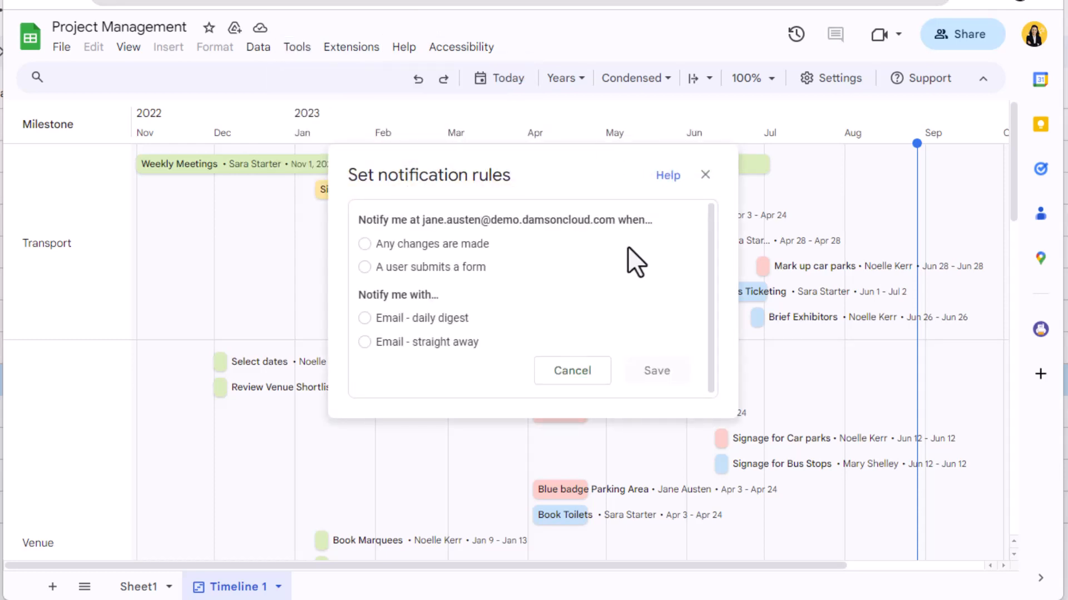
left_click(365, 244)
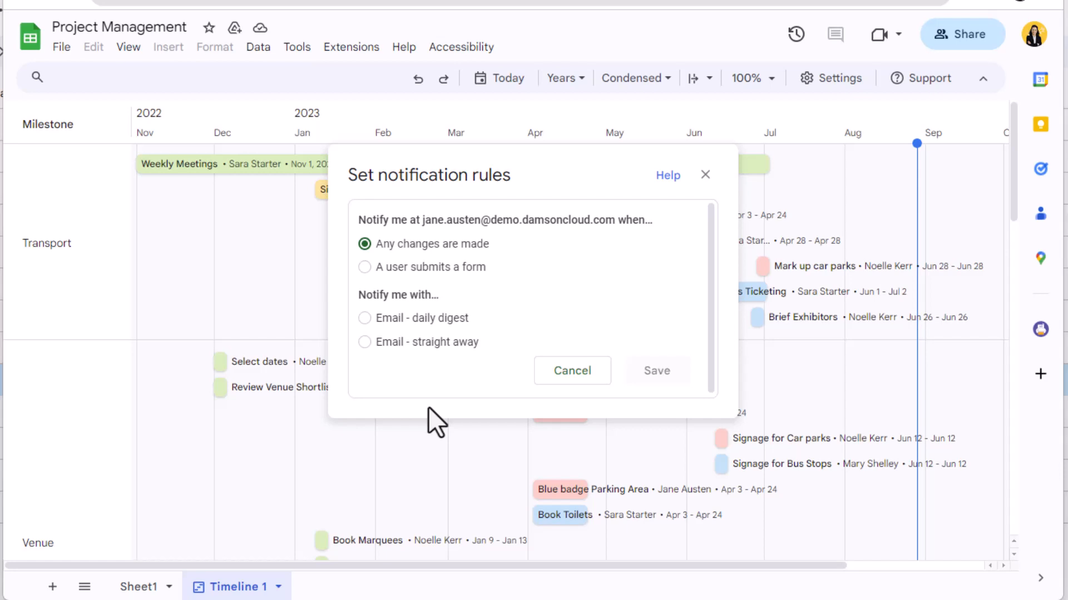
mouse_move(387, 380)
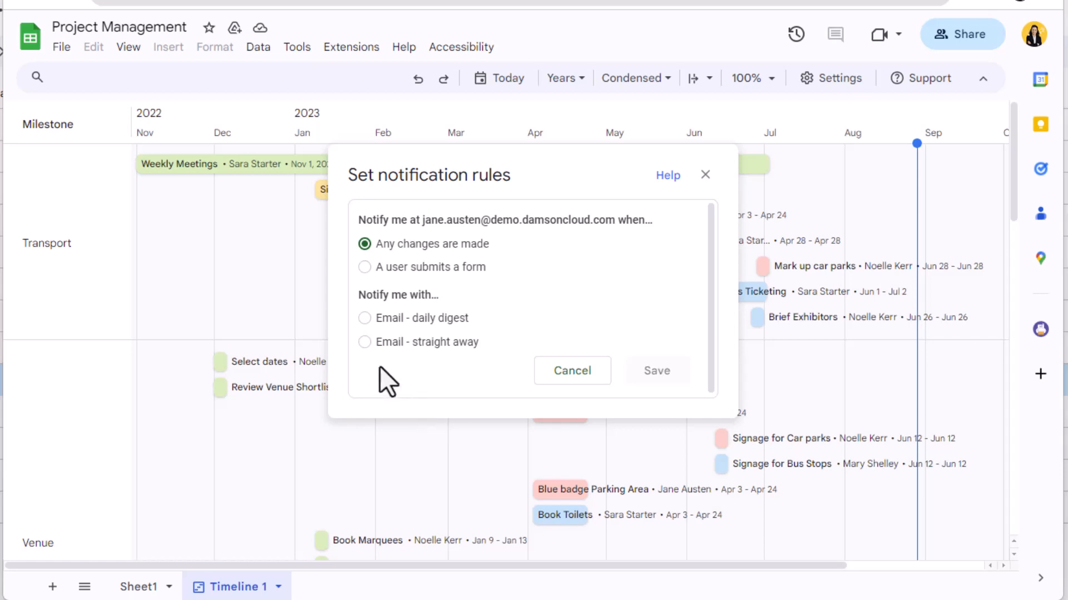
left_click(365, 342)
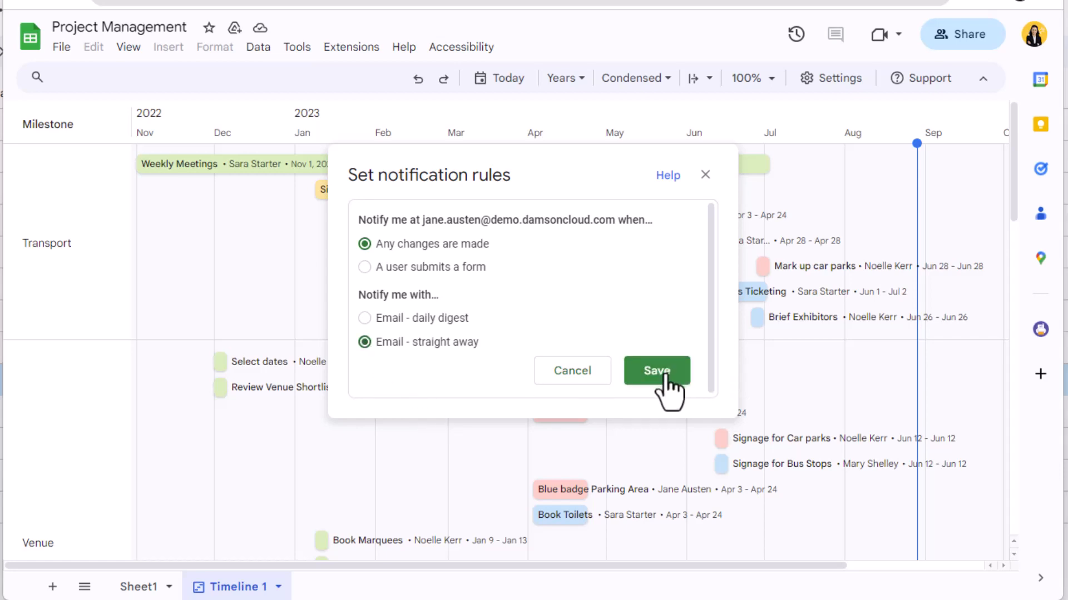
left_click(655, 371)
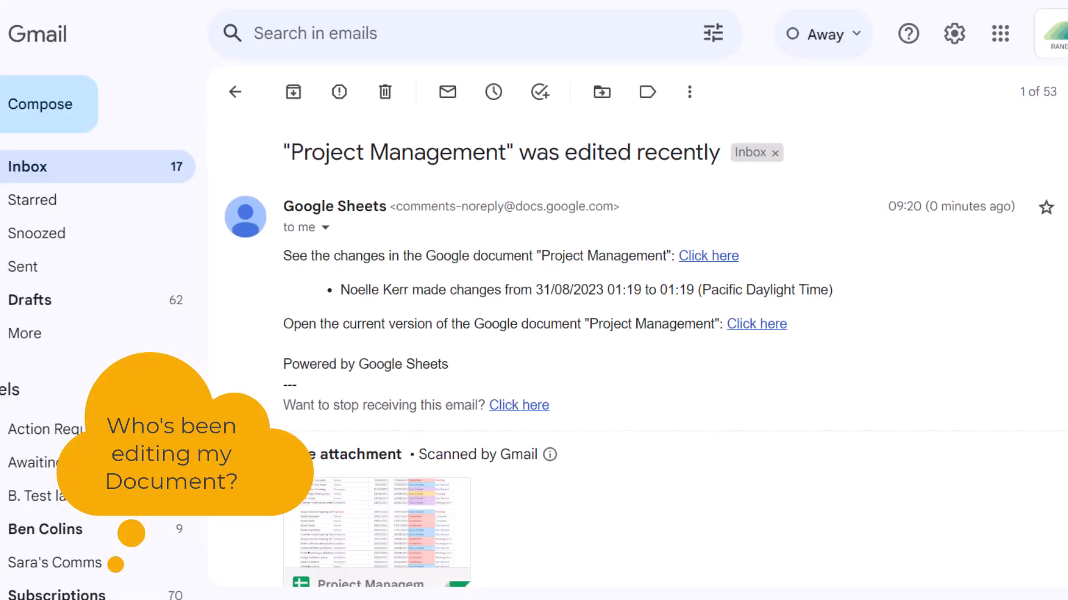
- Read the 'was edited recently' Gmail notice, then confirm timeline cards are coloured by Status
left_click(707, 255)
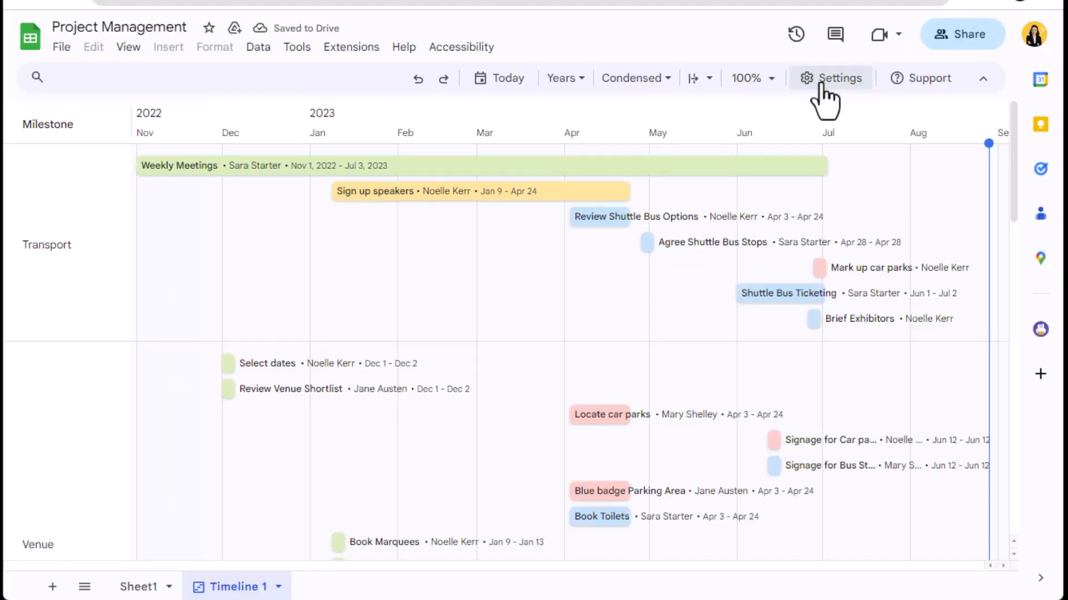
left_click(830, 78)
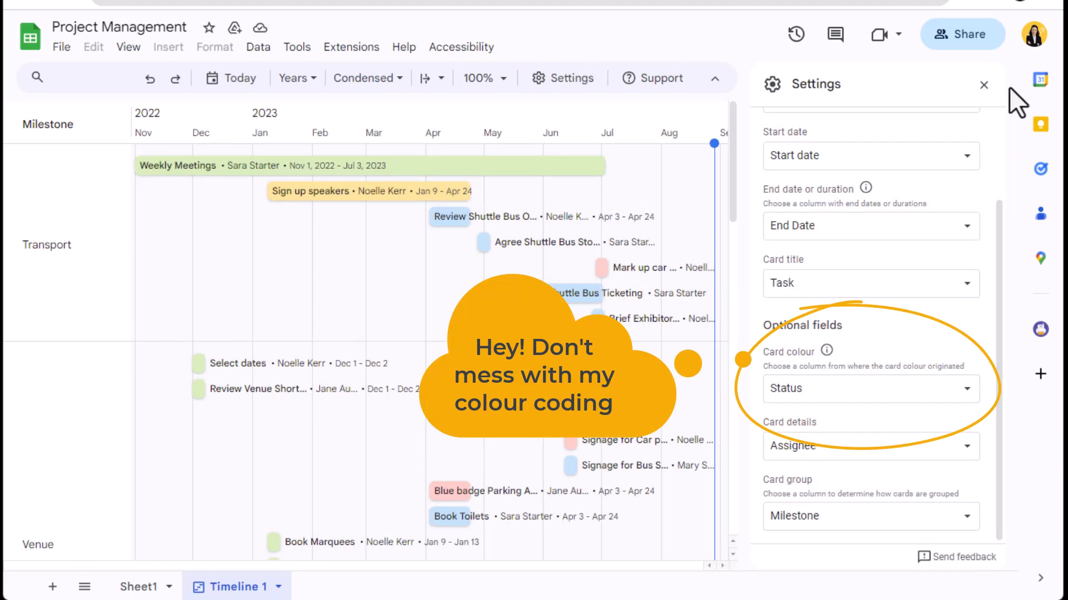
left_click(982, 84)
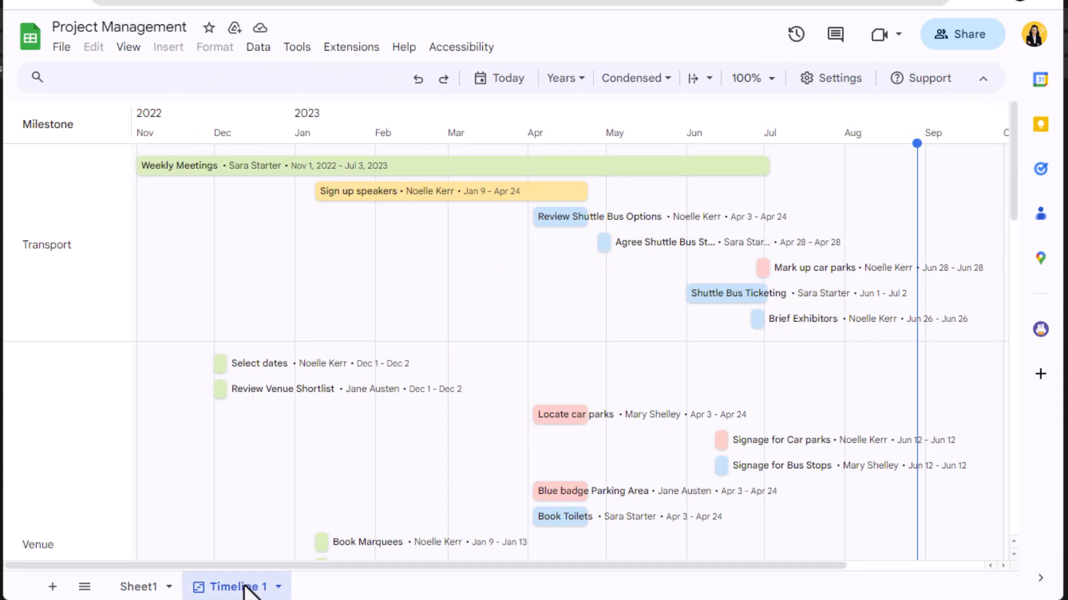
- Protect the Timeline 1 sheet with editing restricted to the owner only
right_click(230, 586)
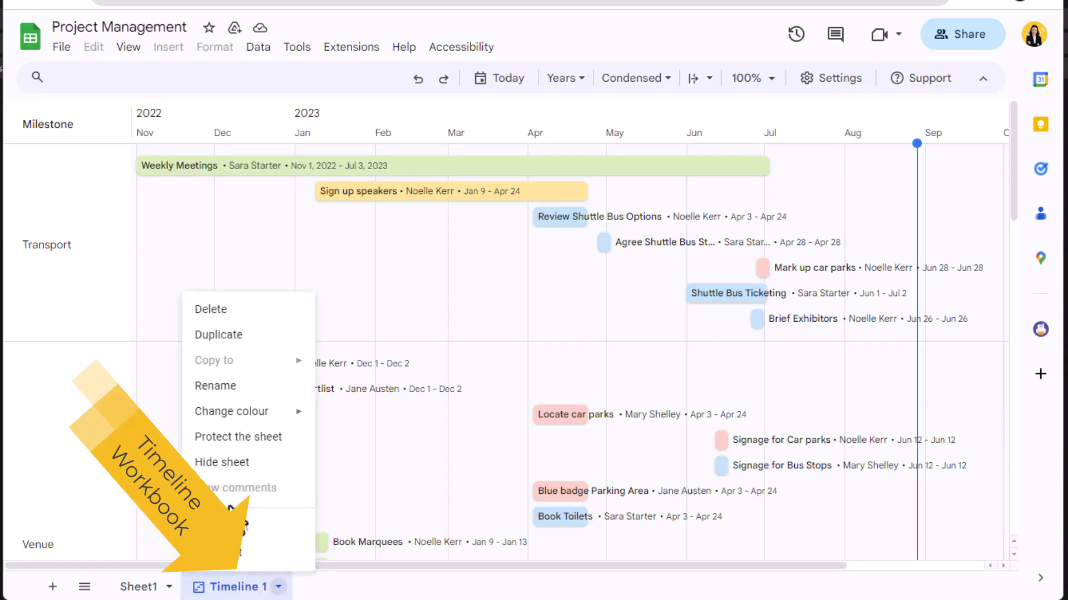
left_click(238, 436)
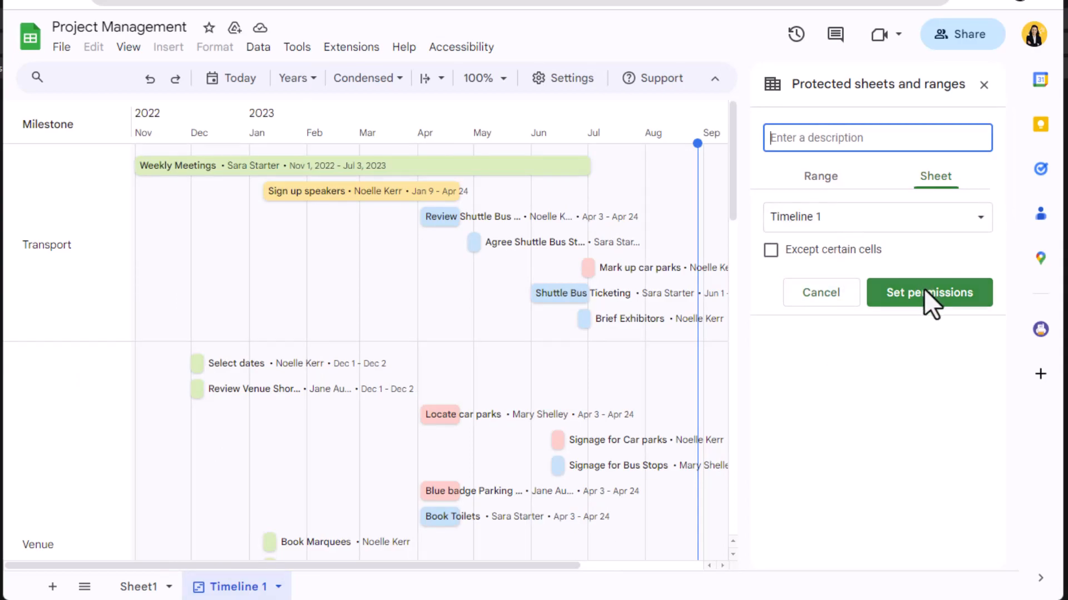
left_click(928, 292)
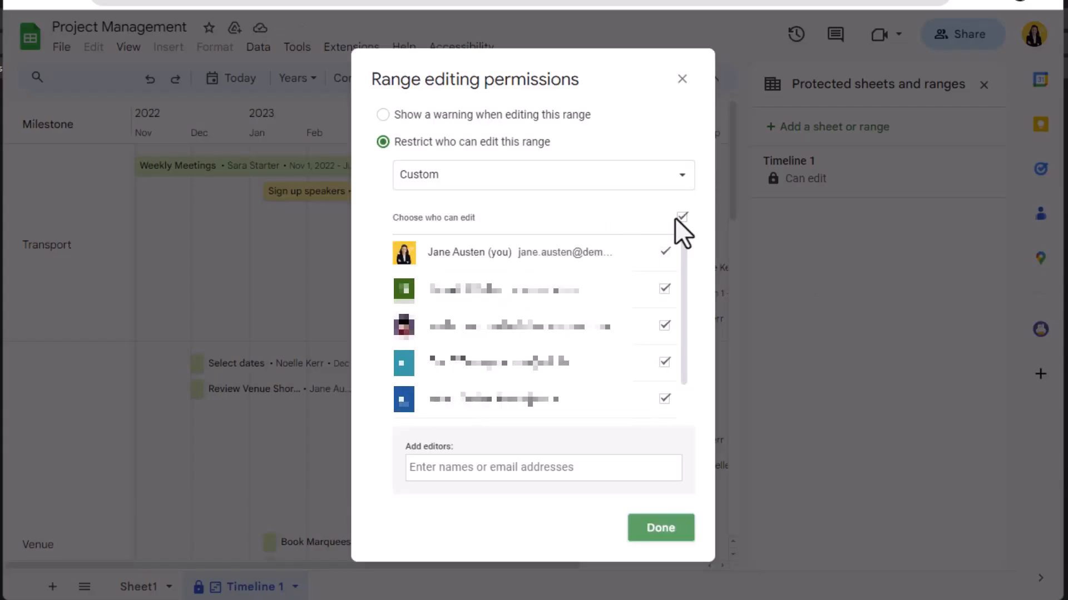
left_click(682, 218)
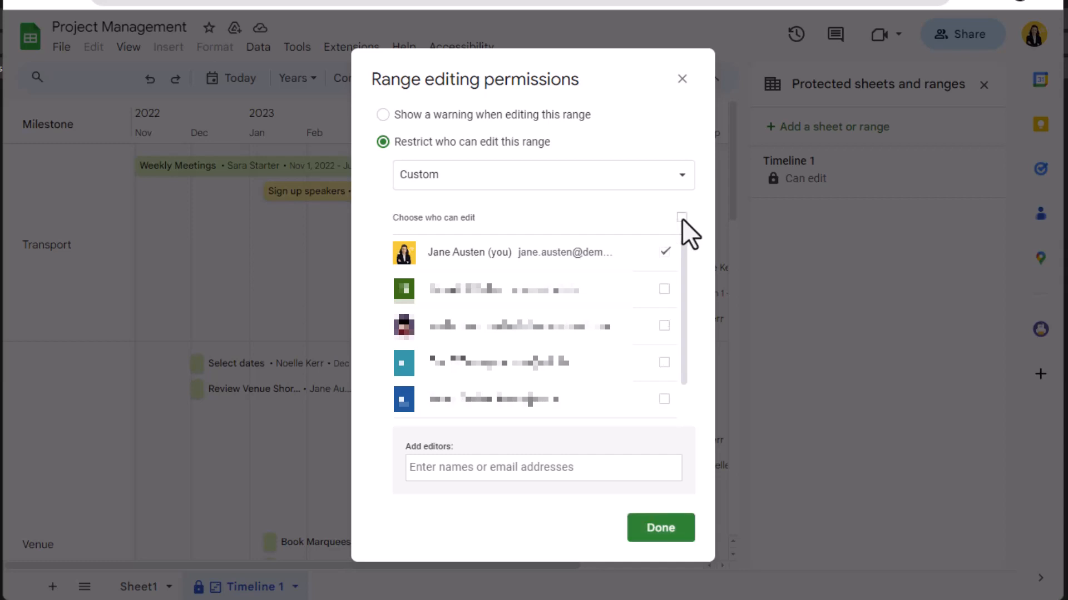
left_click(658, 528)
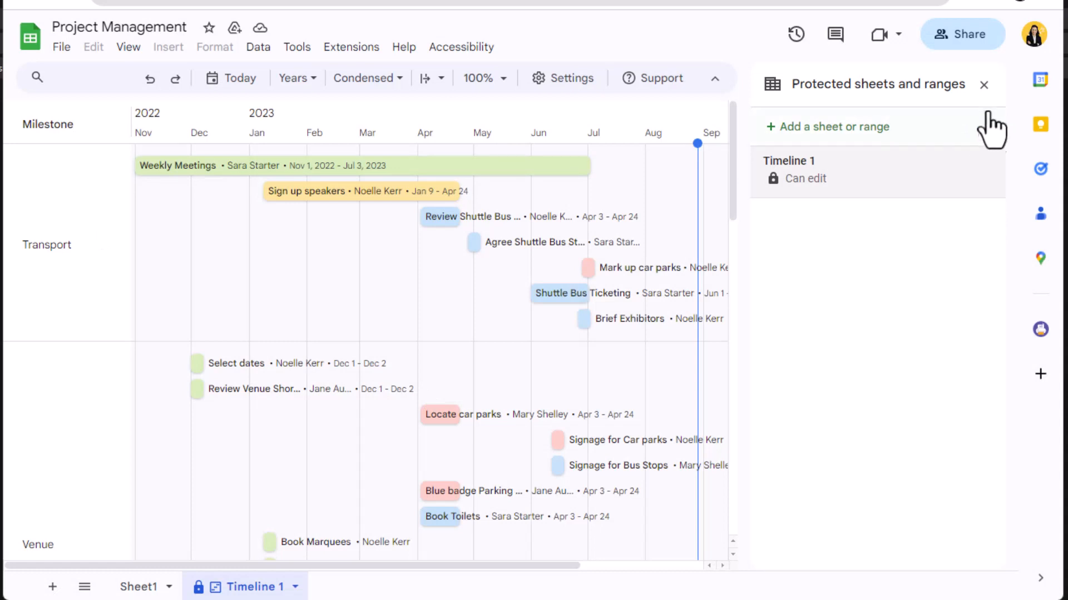
left_click(983, 85)
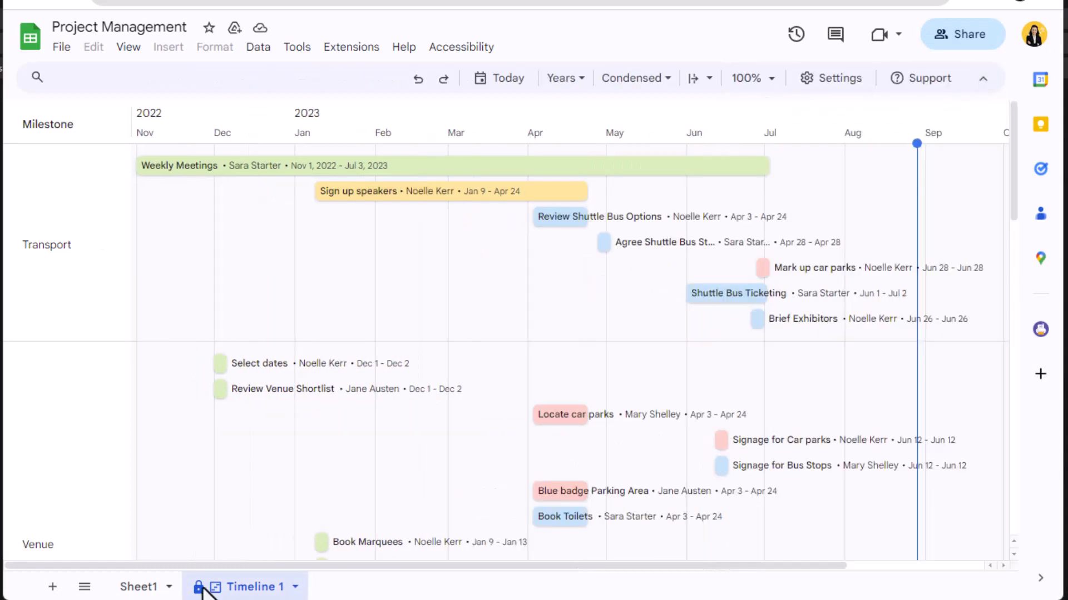